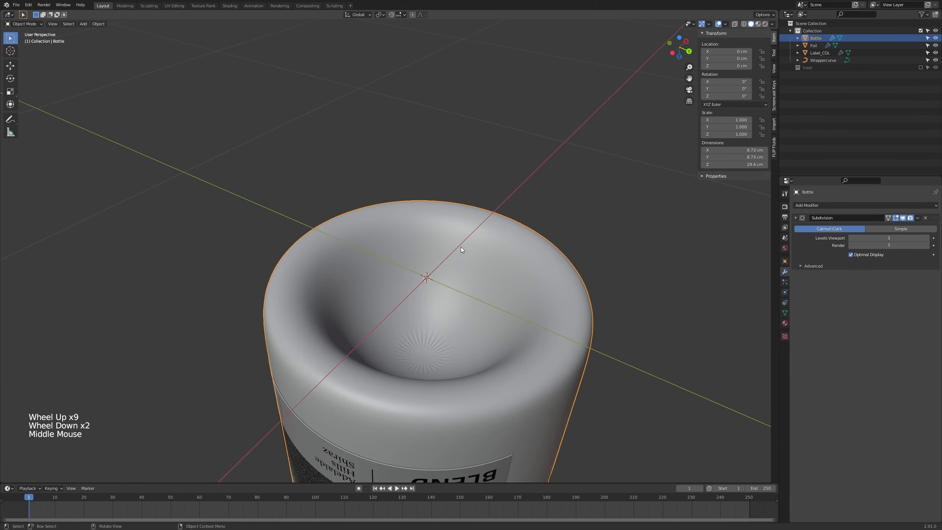
mouse_move(525, 256)
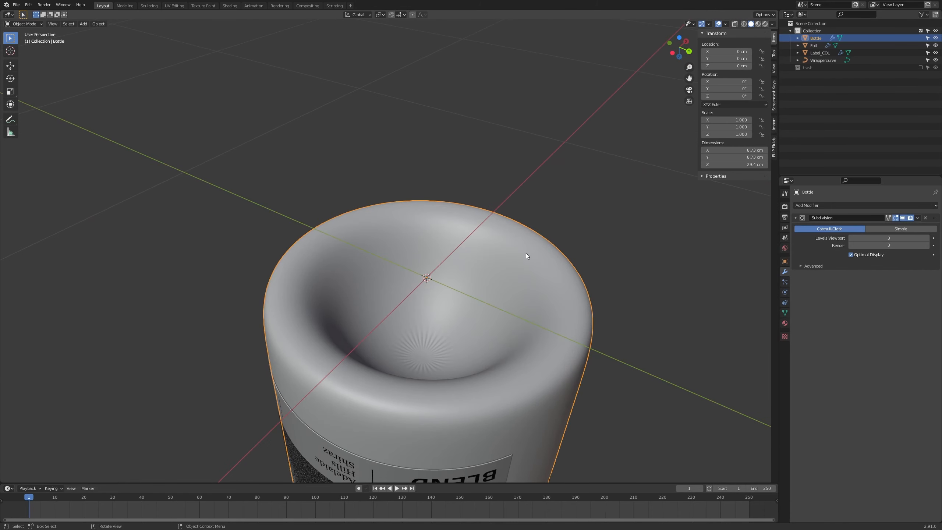
- Add a mesh circle with 128 vertices to the scene
key("Shift+A")
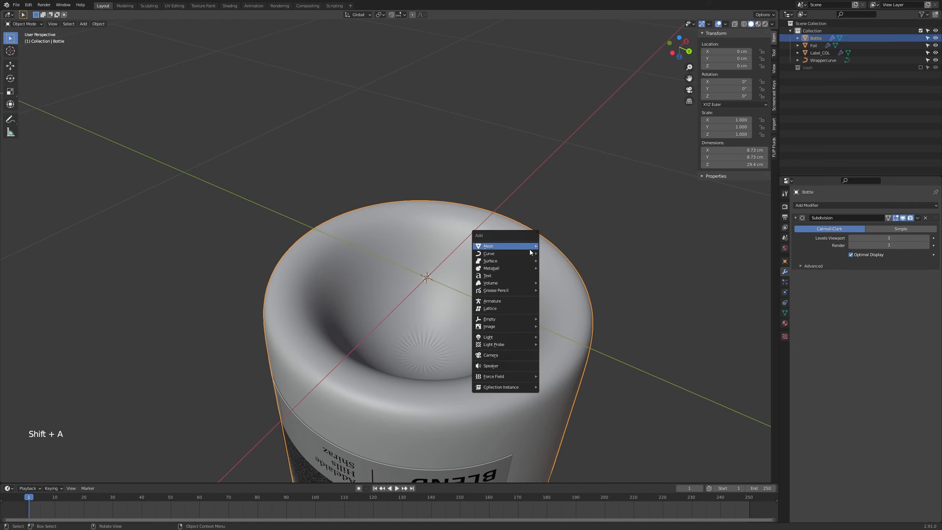
mouse_move(503, 245)
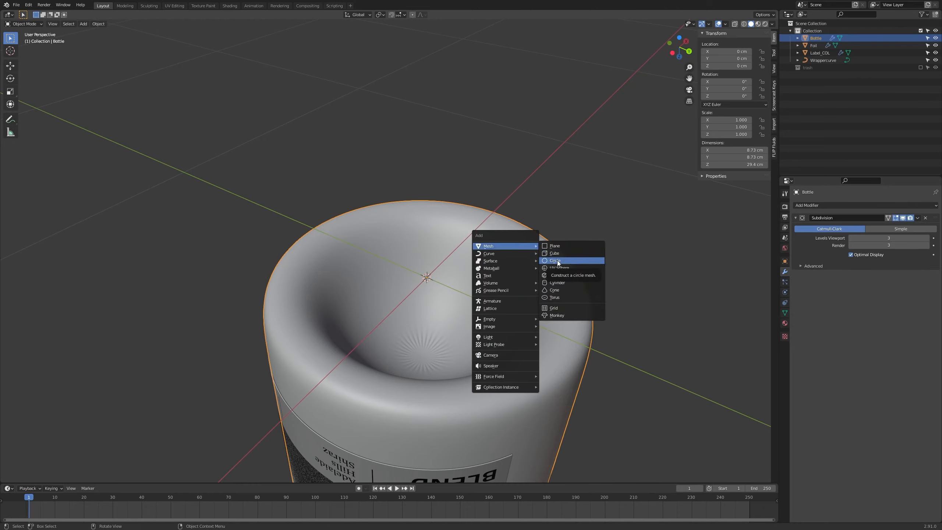
left_click(555, 260)
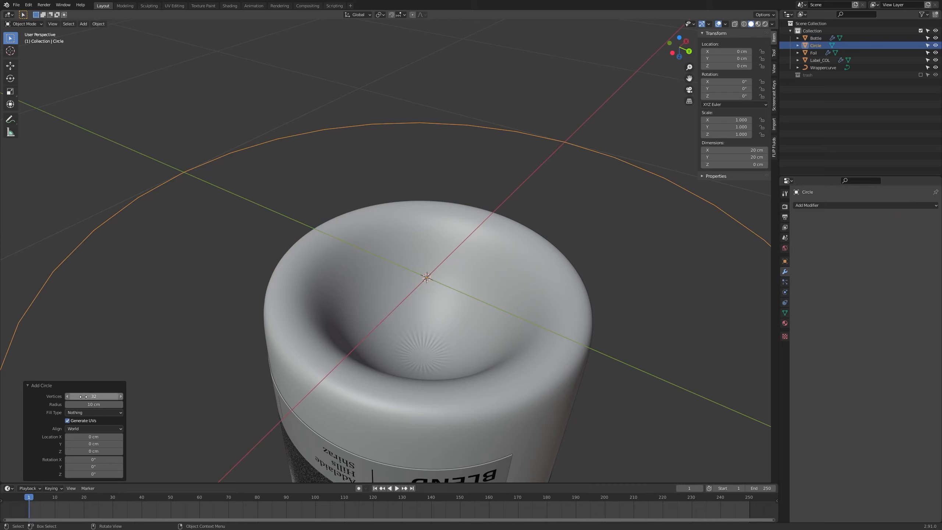
left_click(93, 396)
type("128")
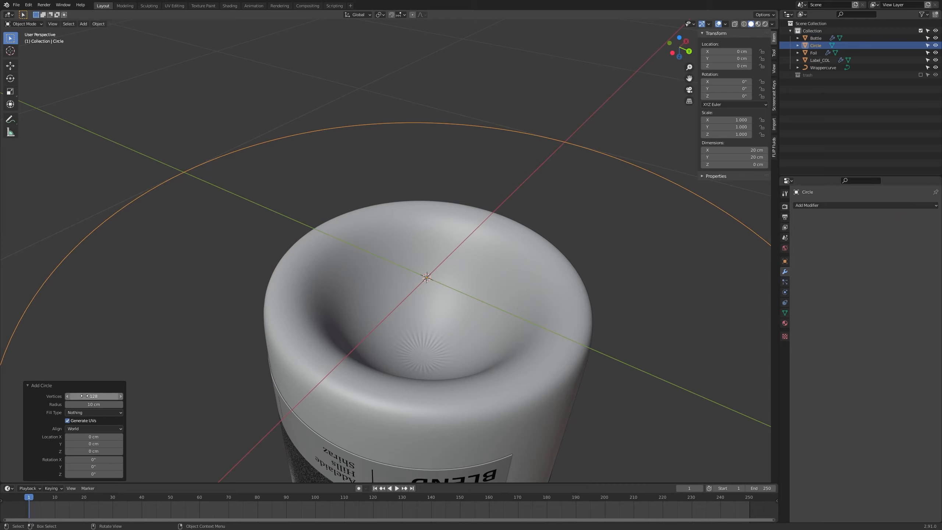
scroll("down", 3)
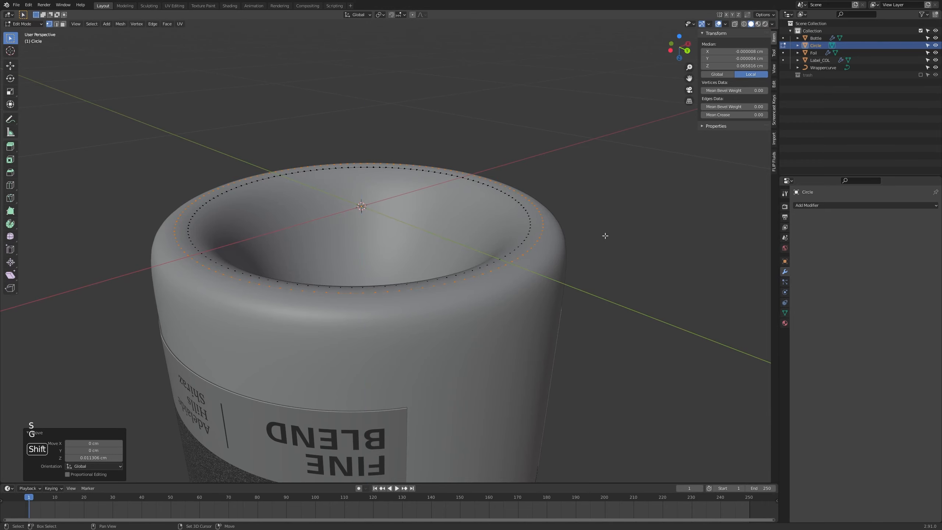
- Shape the circle into a flat ring of two concentric loops hugging the bottle rim
left_click_drag(604, 235, 450, 241)
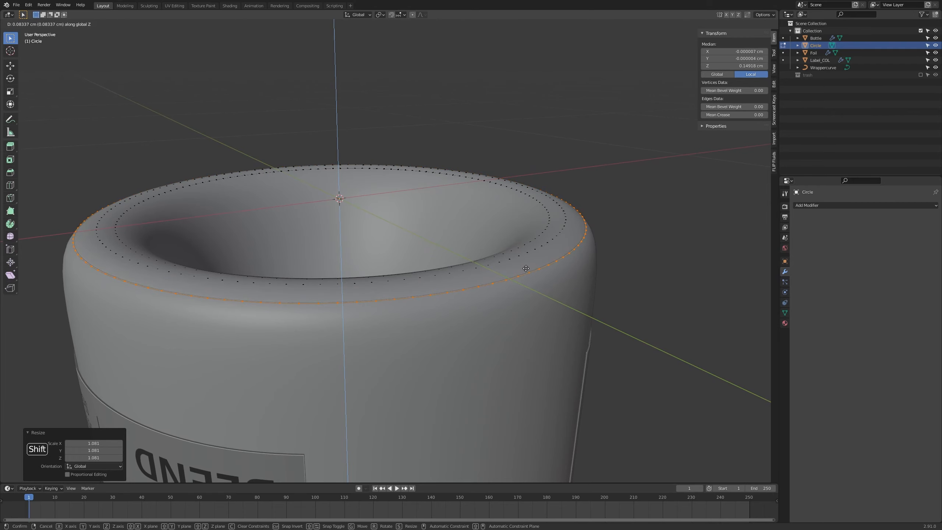
key("Tab")
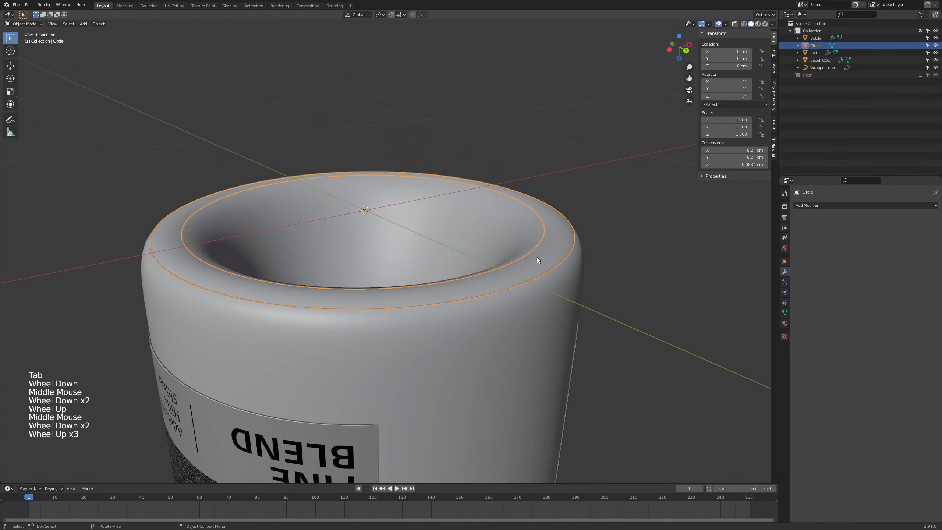
- Lift the ring along Z clear above the bottle and enter Edit Mode
key("g")
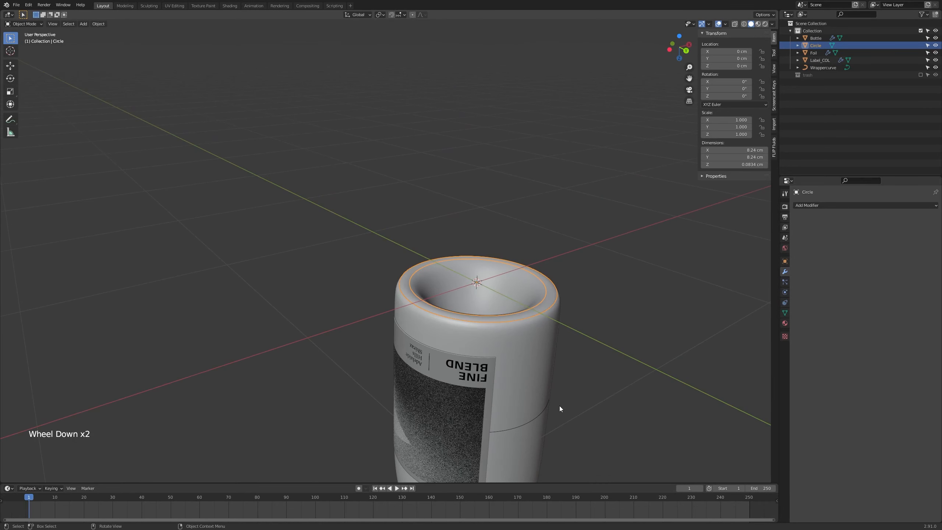
key("KP_1")
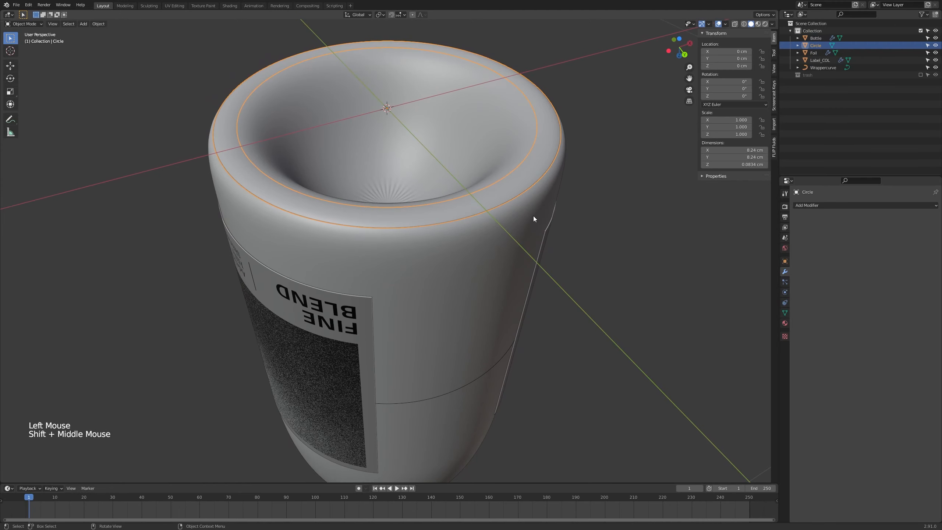
key("g")
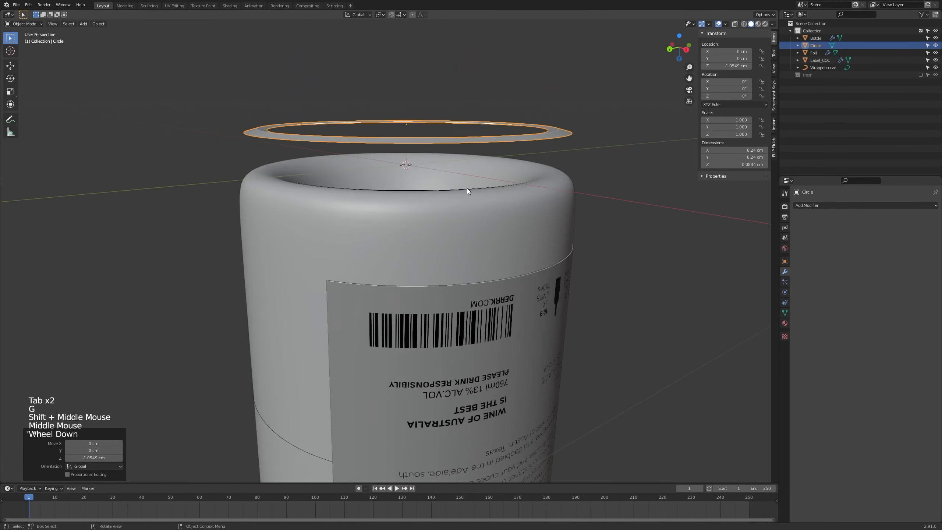
key("Tab")
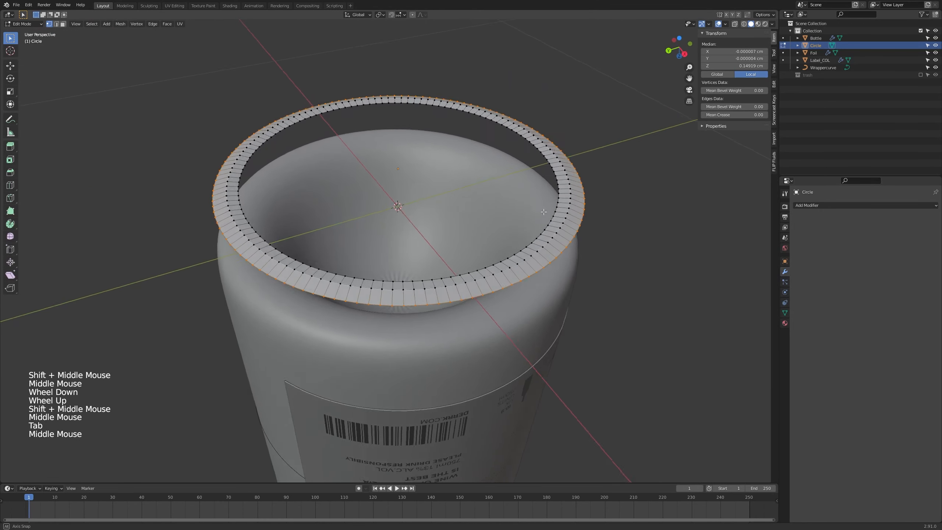
- Select the ring geometry and zoom in on a radial reference edge
key("A")
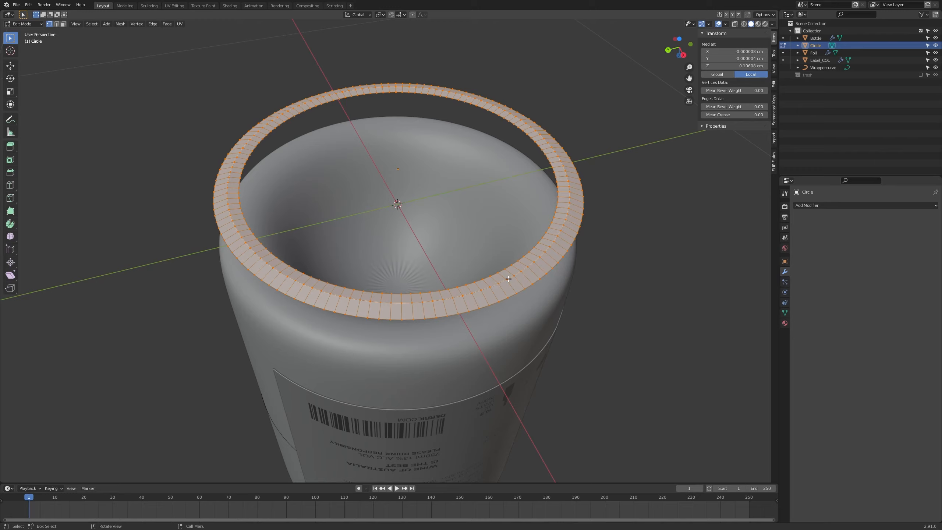
scroll("up", 3)
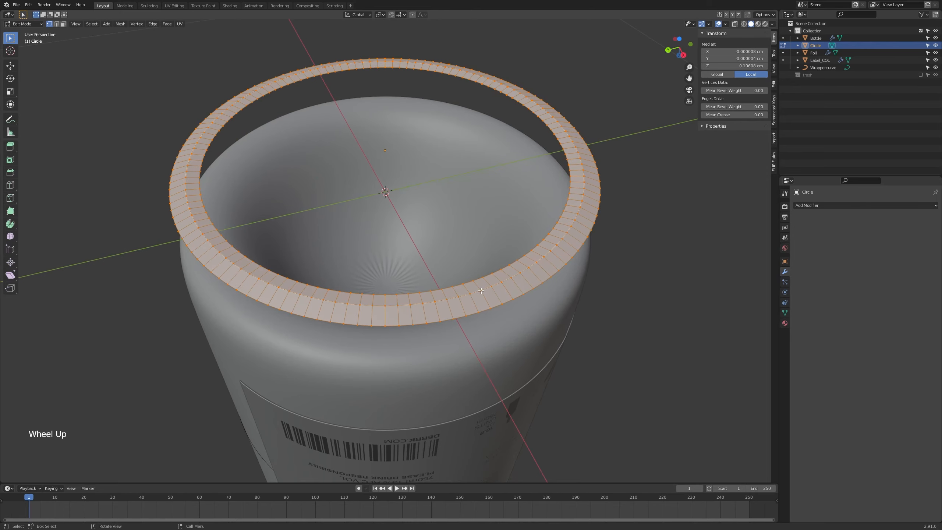
scroll("down", 3)
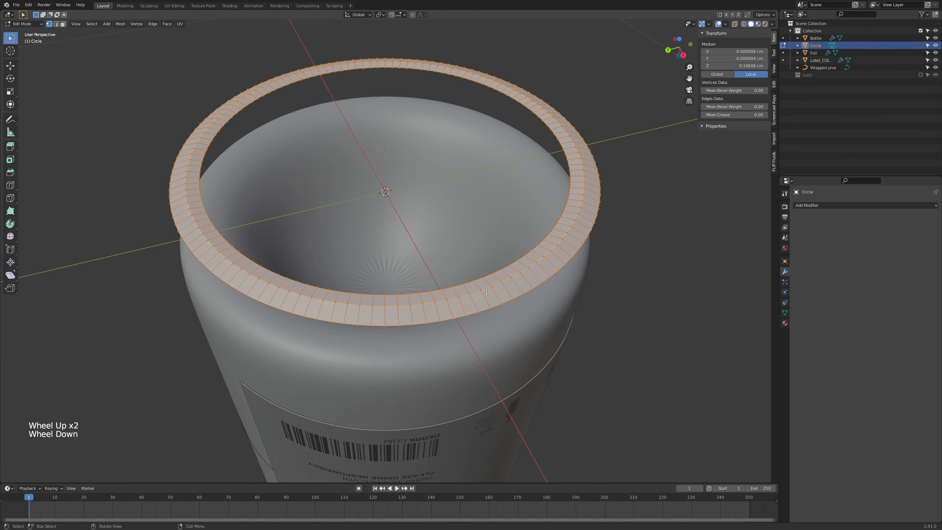
scroll("down", 3)
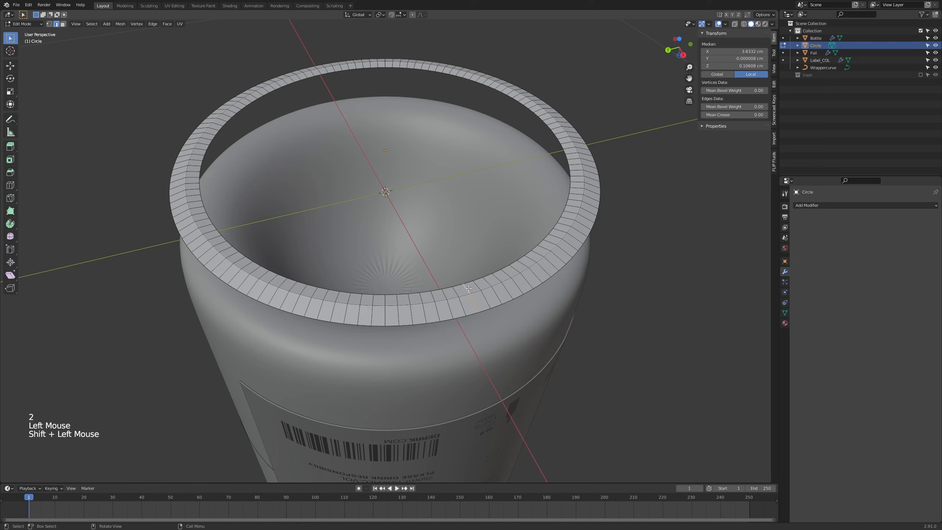
- Select all ring edges of equal length with threshold 0, then pan and orbit to inspect
key("shift+g")
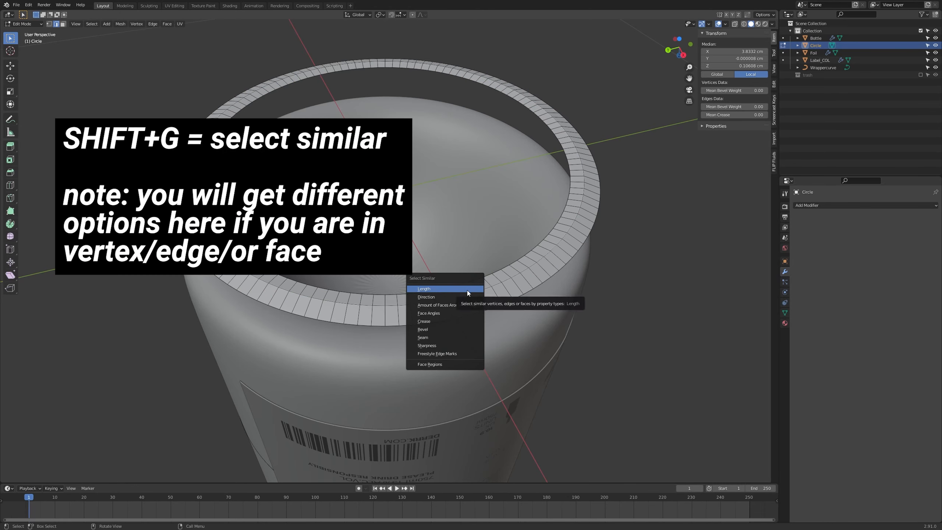
left_click(424, 288)
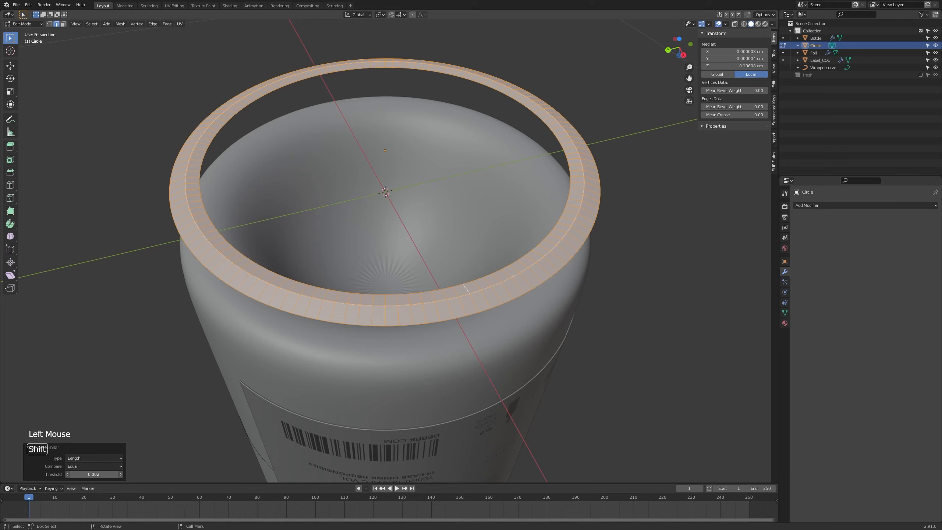
left_click(67, 474)
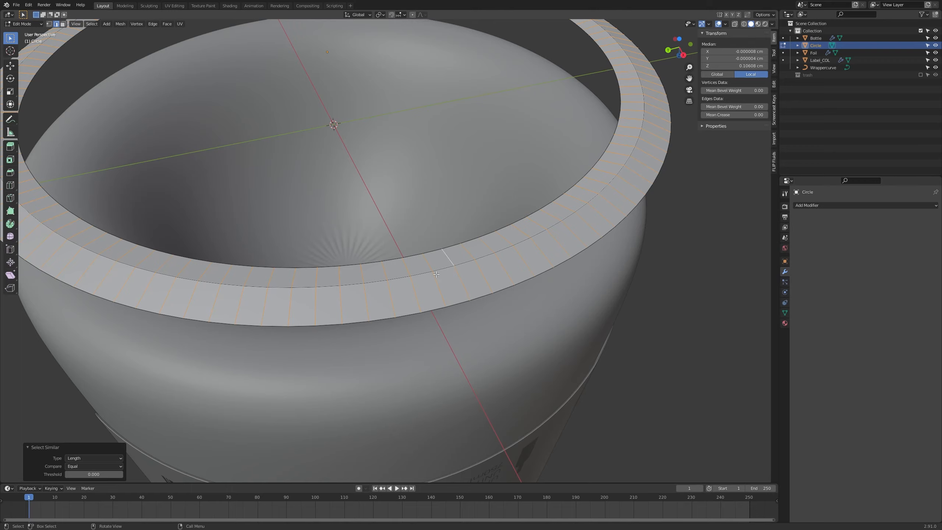
mouse_move(413, 346)
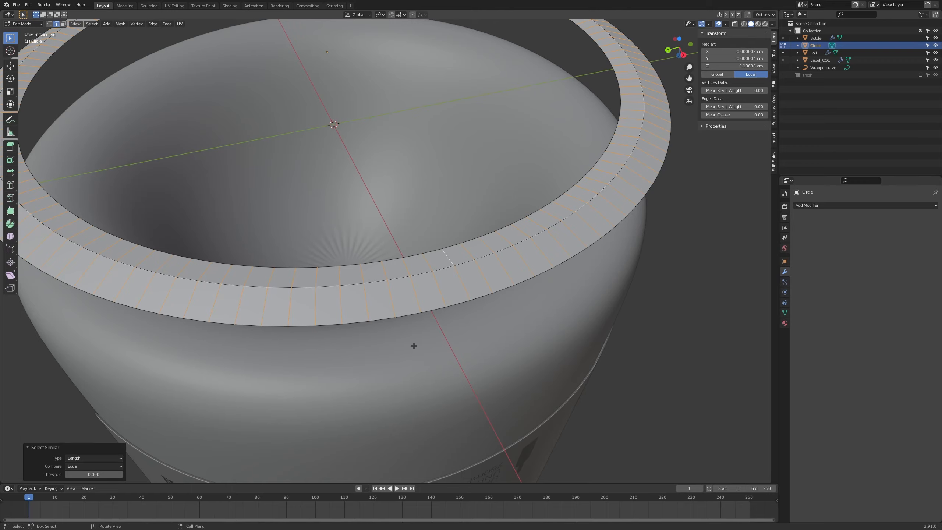
scroll("down", 3)
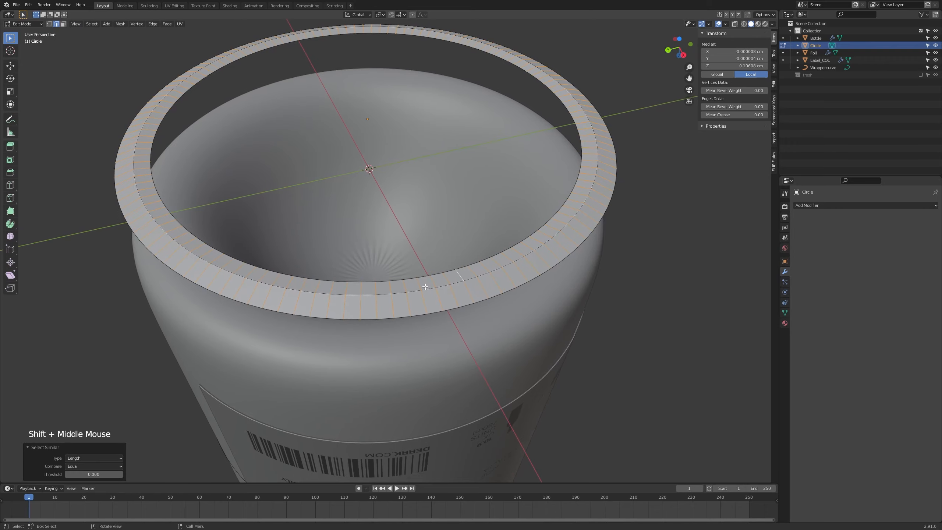
left_click_drag(425, 286, 444, 306)
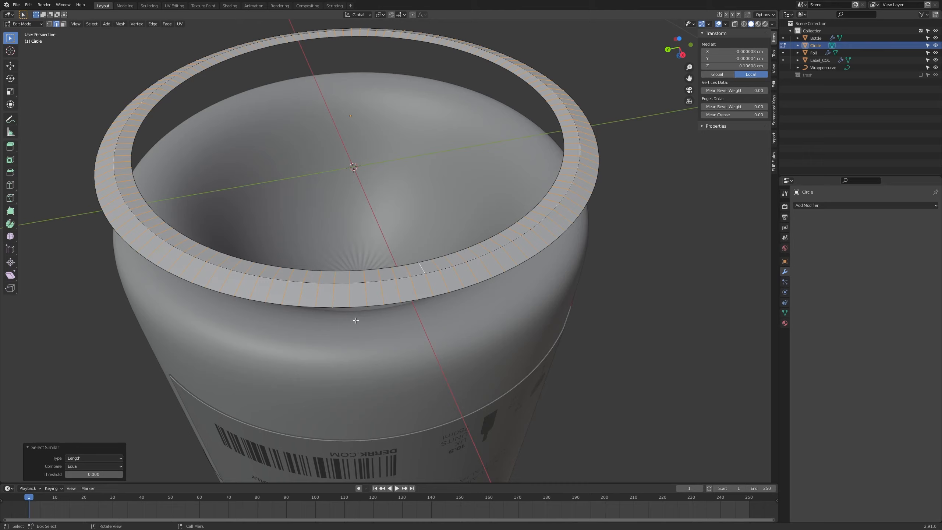
mouse_move(353, 318)
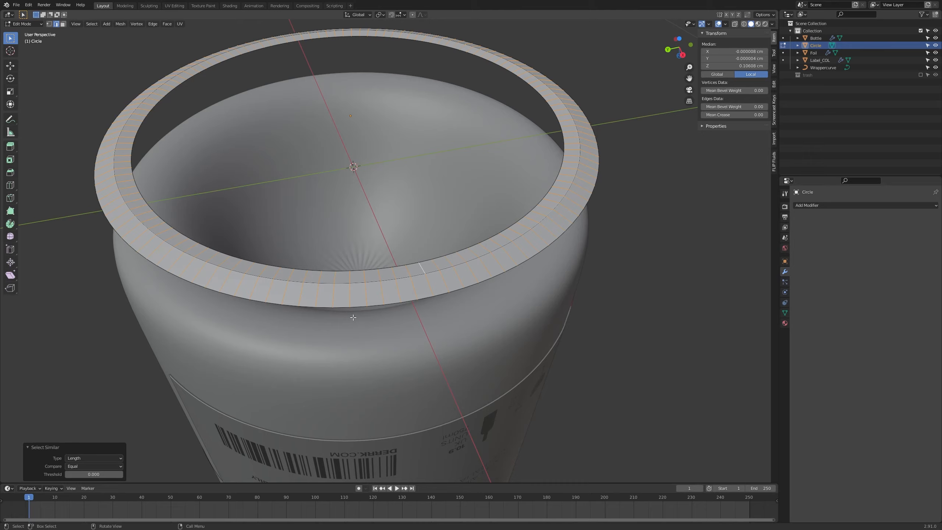
mouse_move(384, 307)
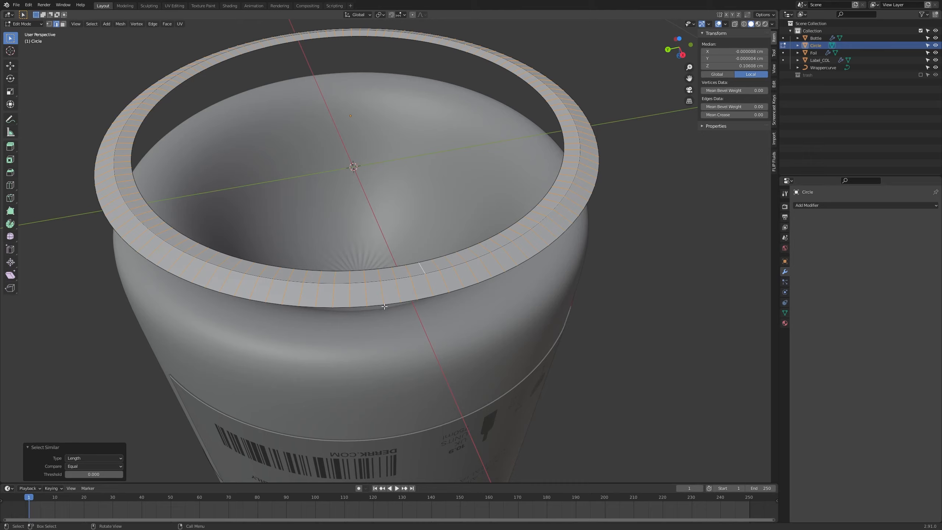
mouse_move(431, 292)
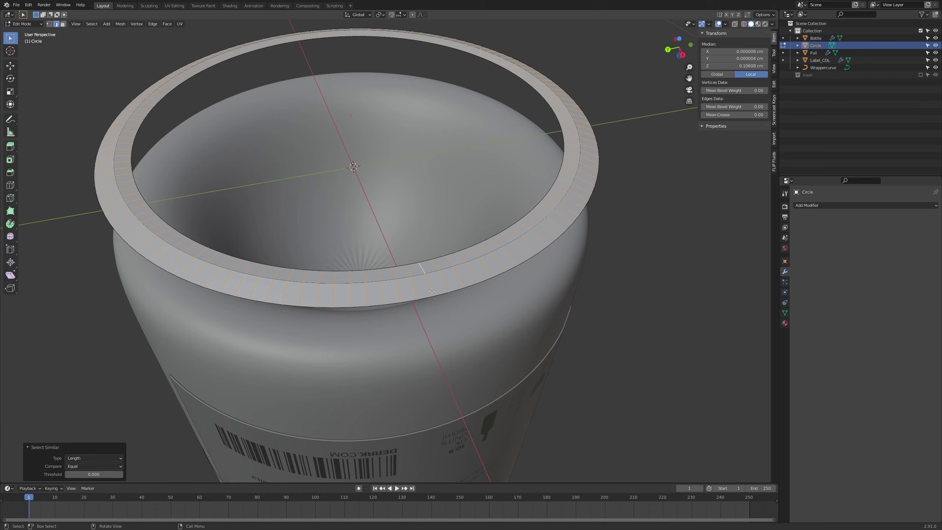
left_click_drag(432, 291, 491, 277)
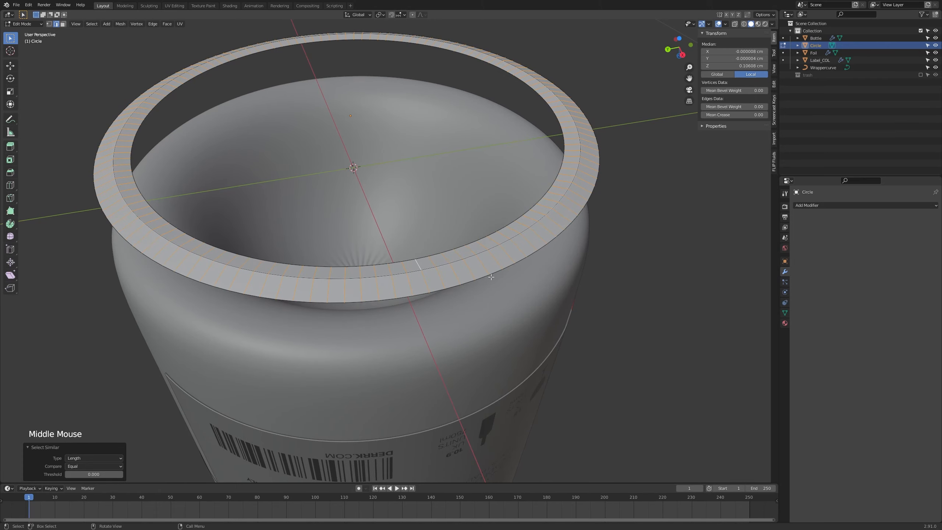
- Bevel the selected edges, then delete the thin strips to leave separate ridge blocks
key("Ctrl+B")
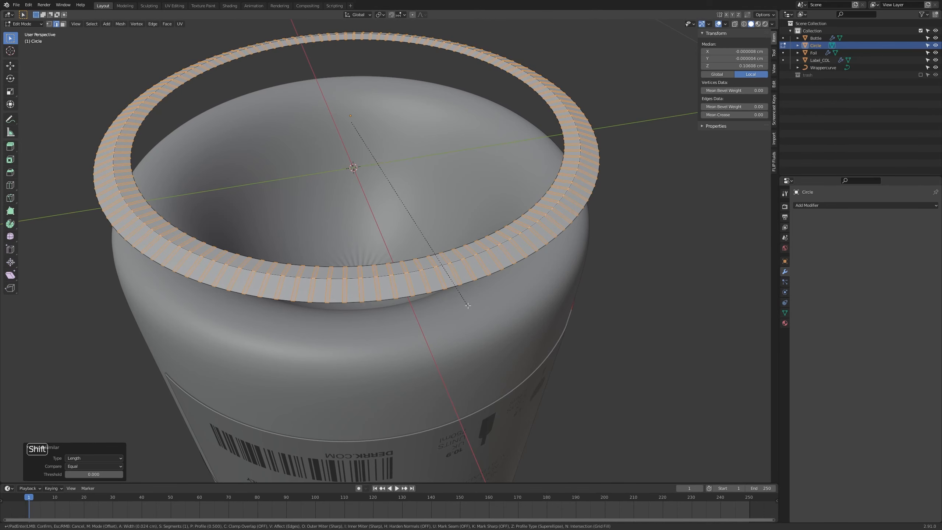
left_click(410, 260)
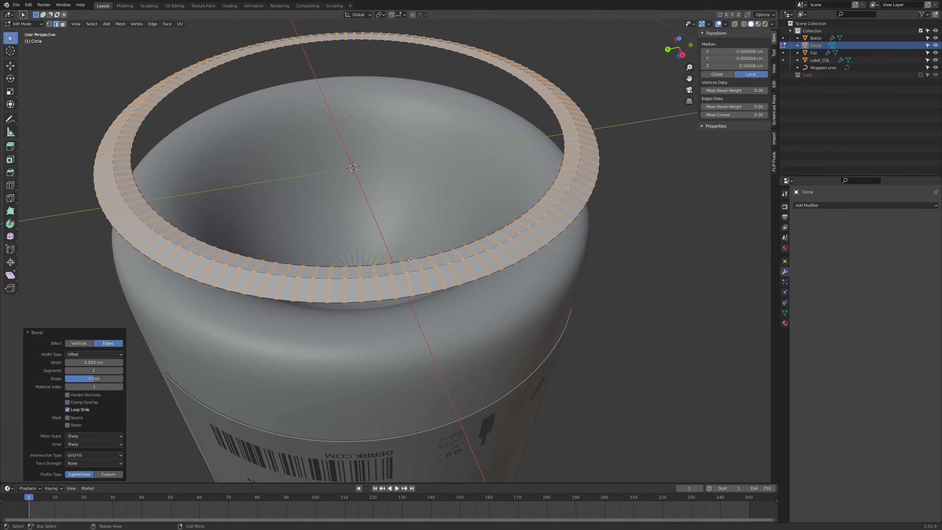
key("x")
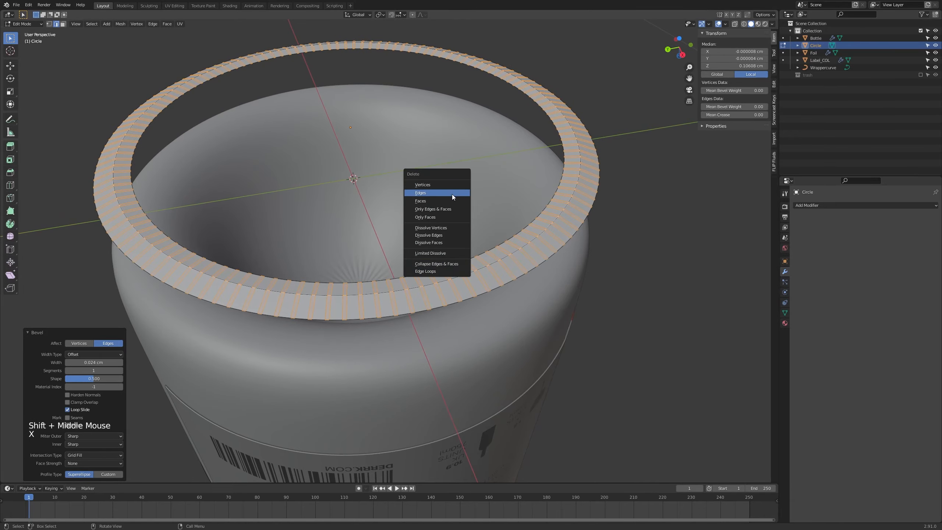
left_click(420, 193)
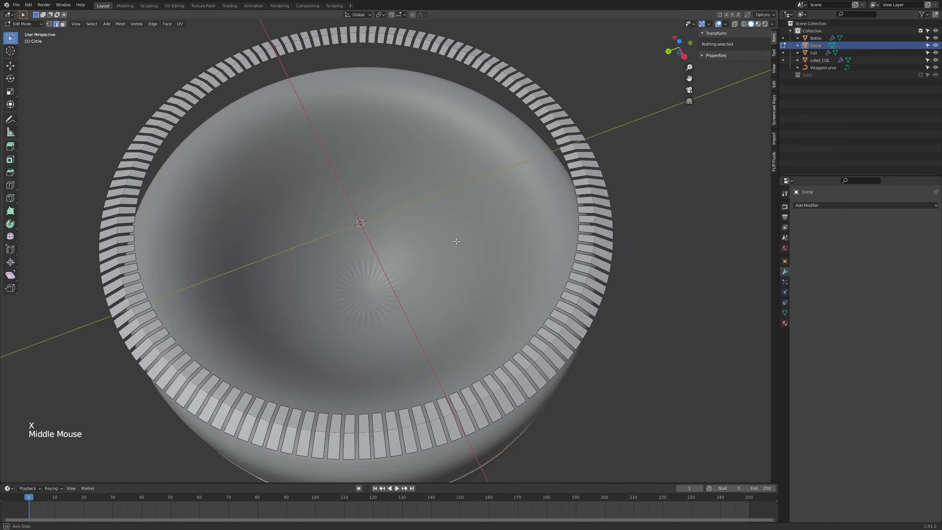
- Add a 0.1 cm Solidify and a Subdivision Surface modifier, then leave Edit Mode
scroll("down", 3)
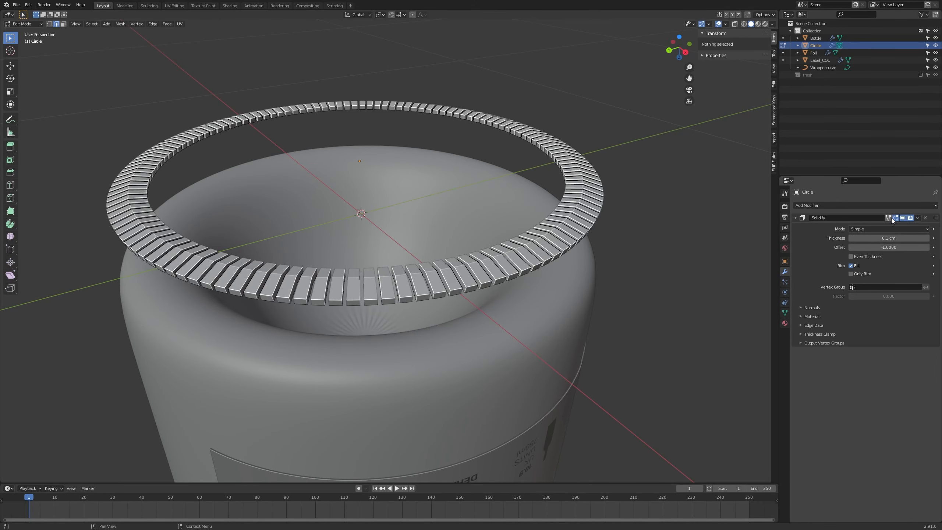
left_click(821, 205)
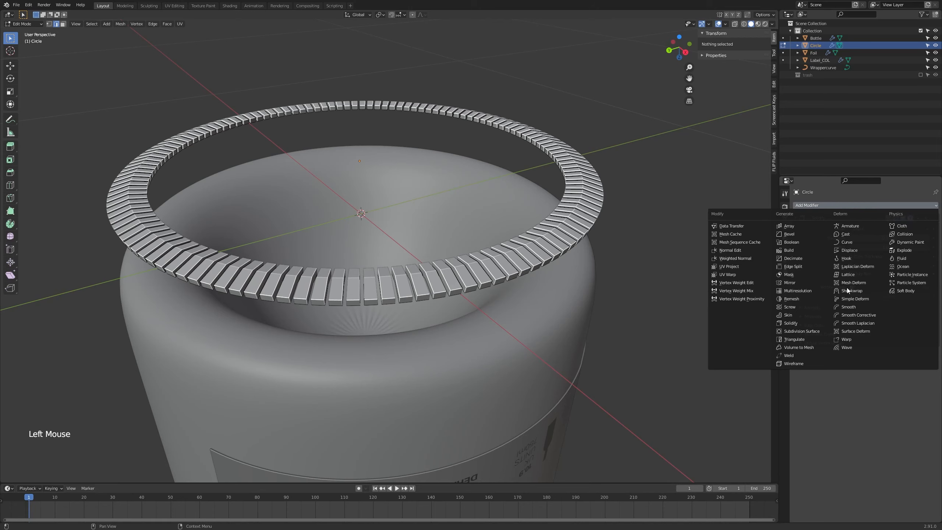
mouse_move(801, 331)
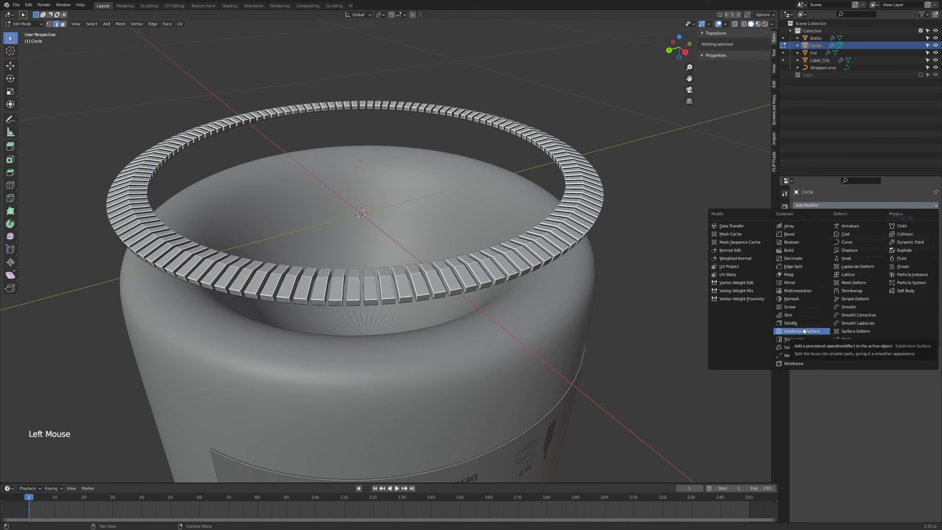
left_click(797, 330)
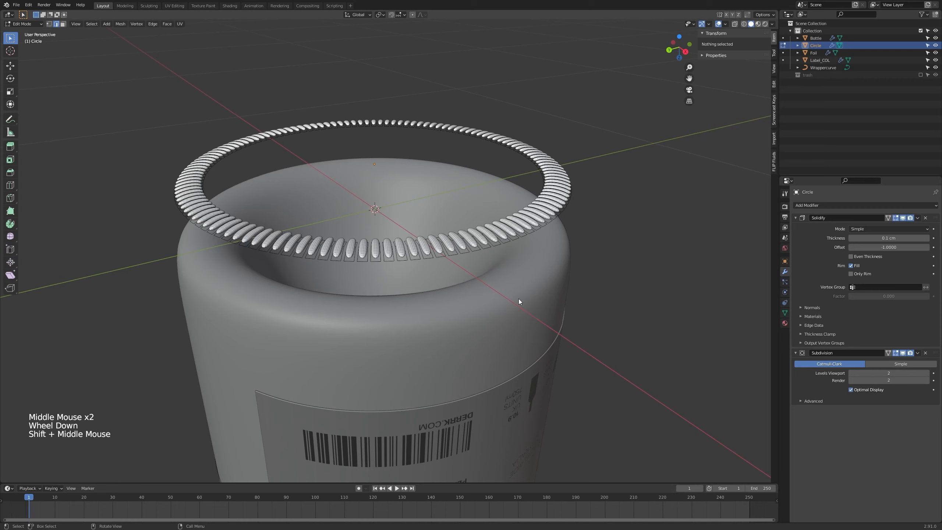
key("Tab")
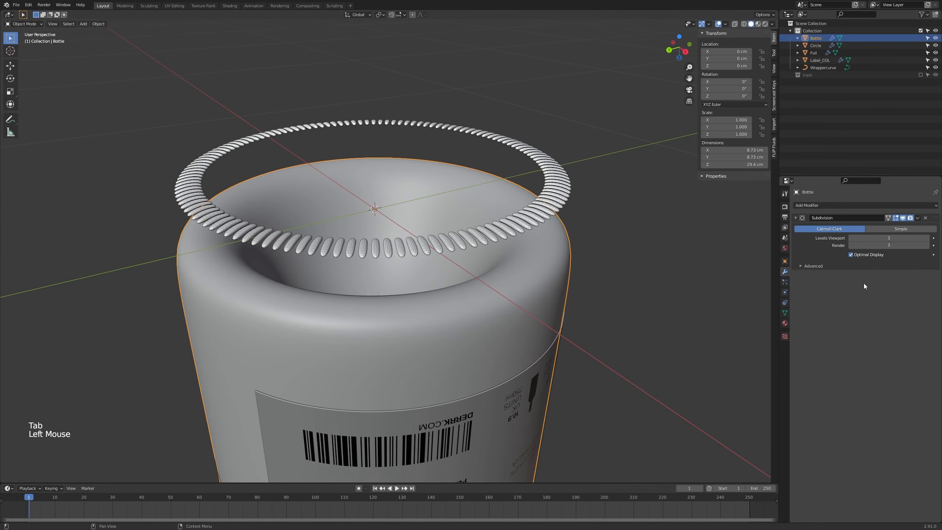
- Make the Bottle object active from the outliner
left_click(815, 46)
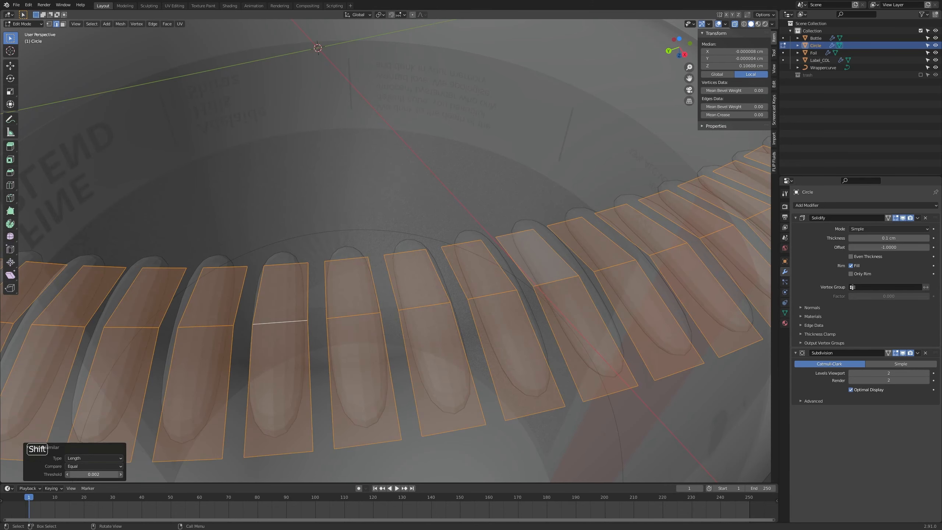
- Select the middle edge of every ridge by exactly matching length
scroll("down", 3)
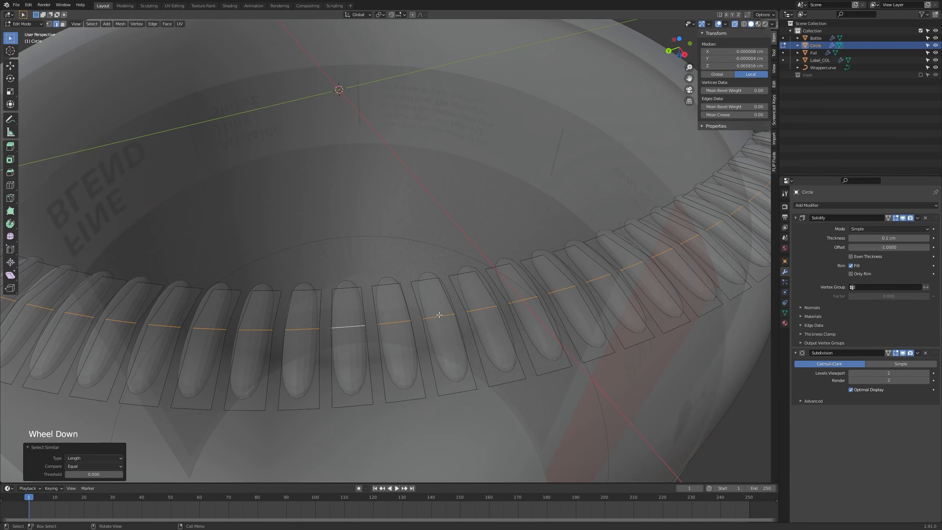
scroll("down", 3)
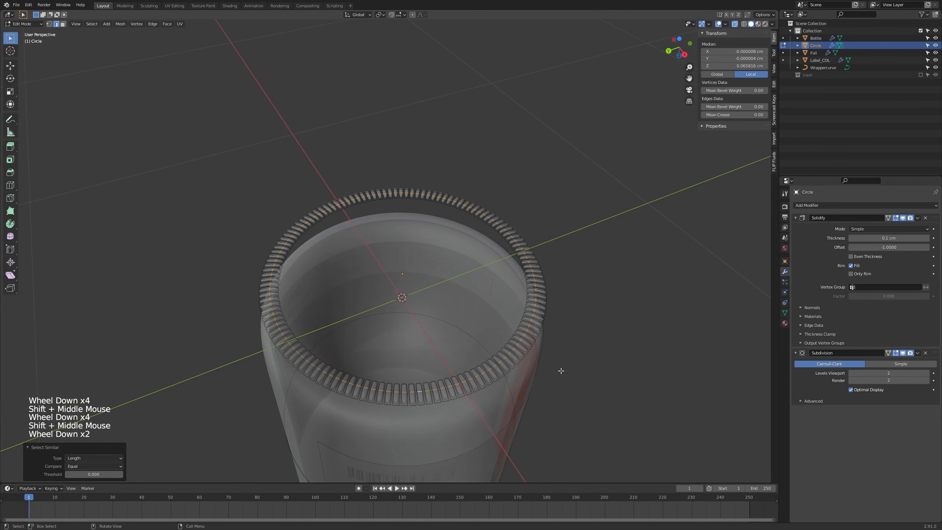
- Rotate the middle edges to slant ridges, lower the ring onto the rim, send a copy to Trash
key("r")
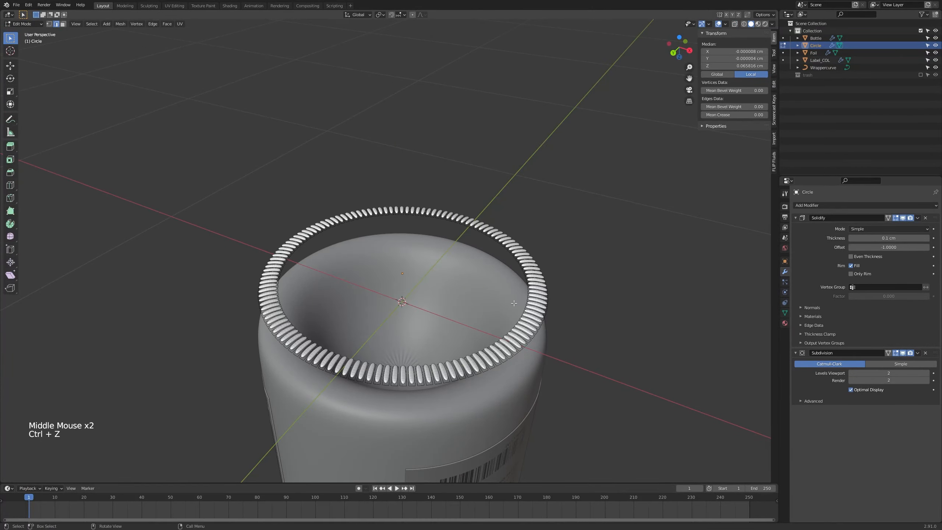
key("r")
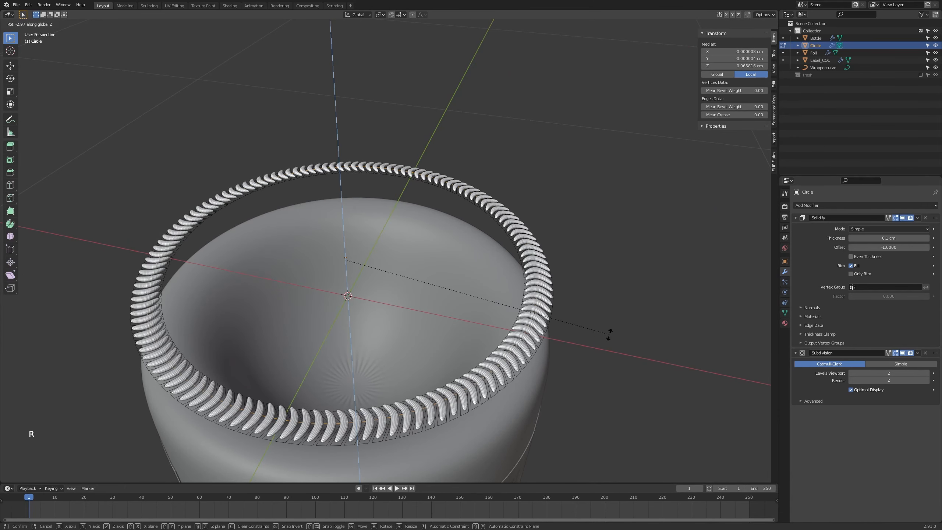
mouse_move(611, 332)
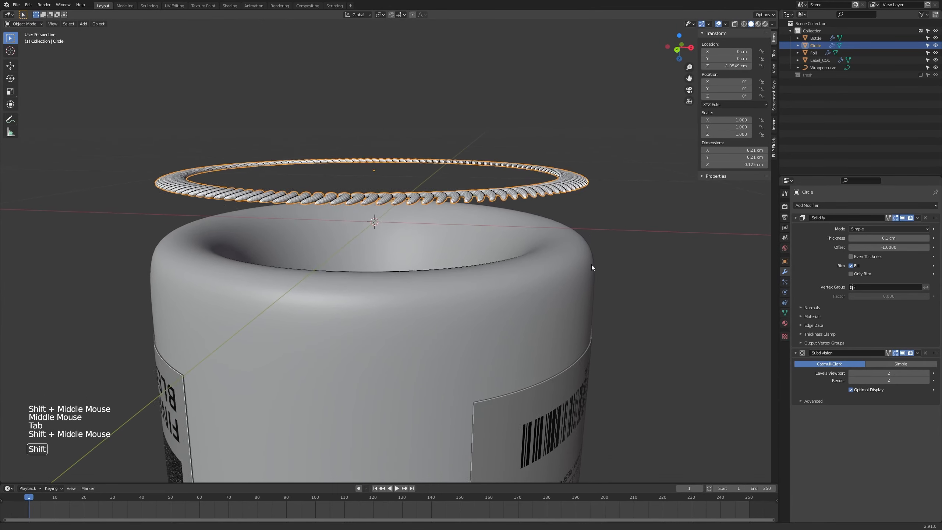
key("g")
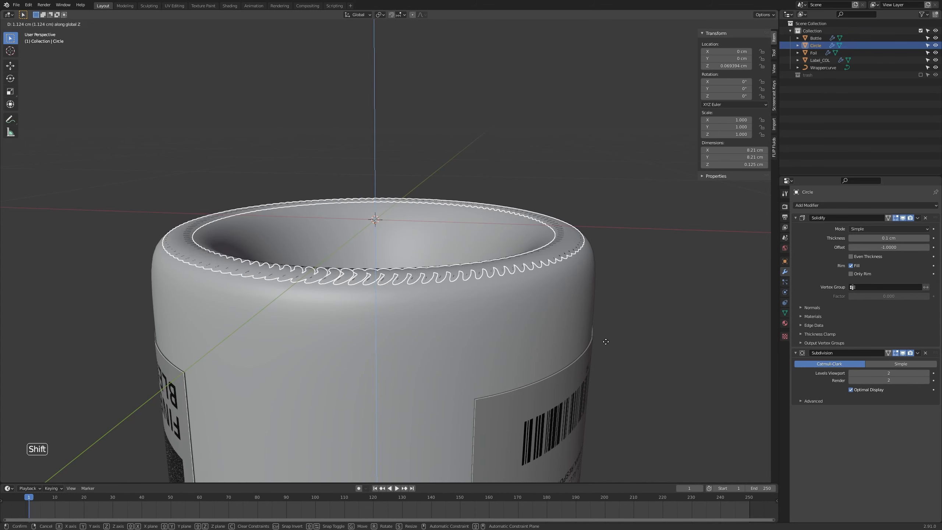
left_click_drag(606, 341, 609, 334)
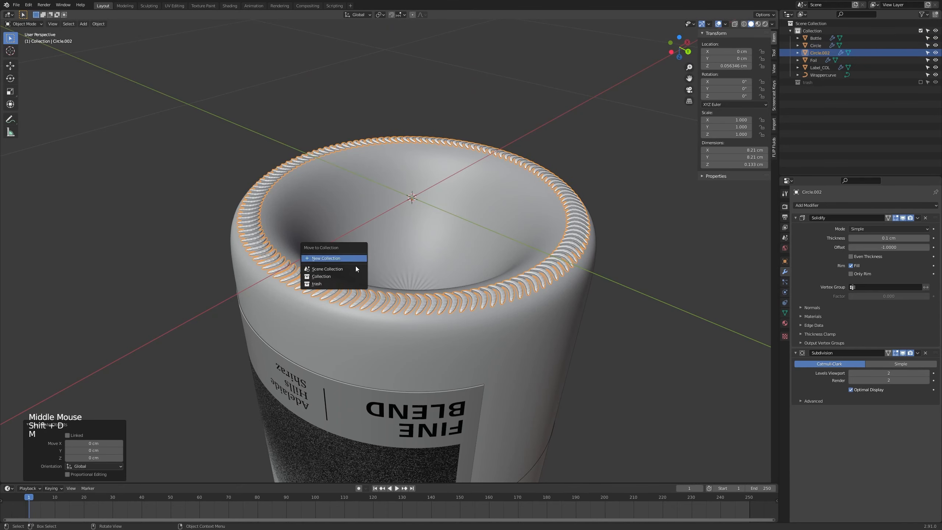
left_click(316, 283)
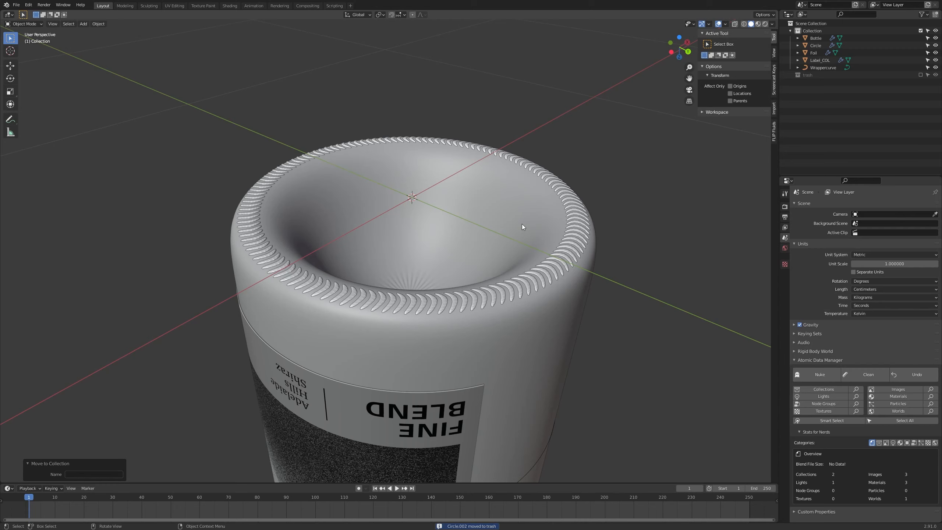
left_click_drag(522, 226, 563, 269)
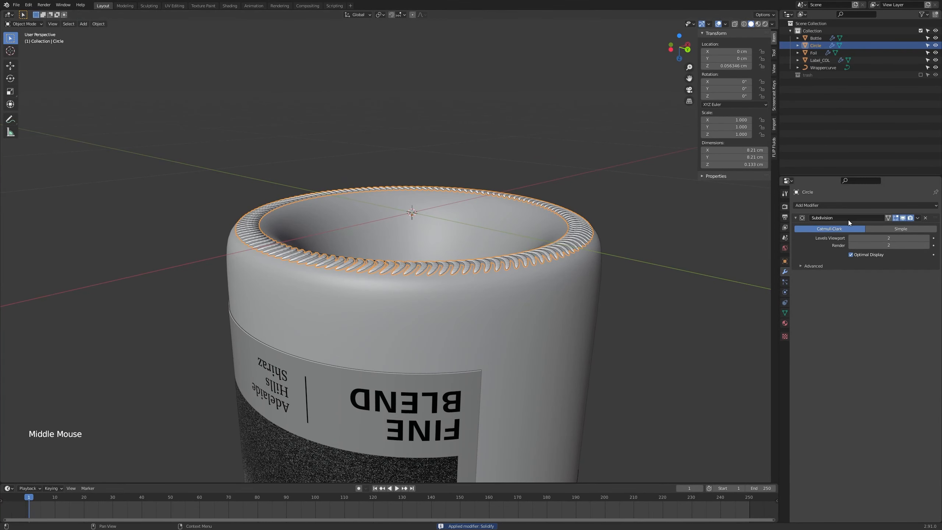
mouse_move(925, 217)
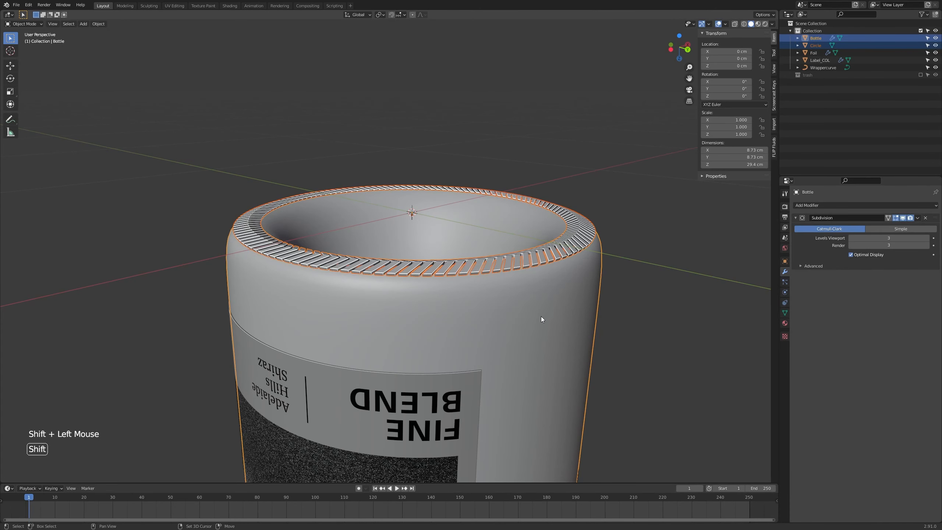
- Join the solidified ridge ring into the Bottle object and enter its Edit Mode
left_click(496, 267)
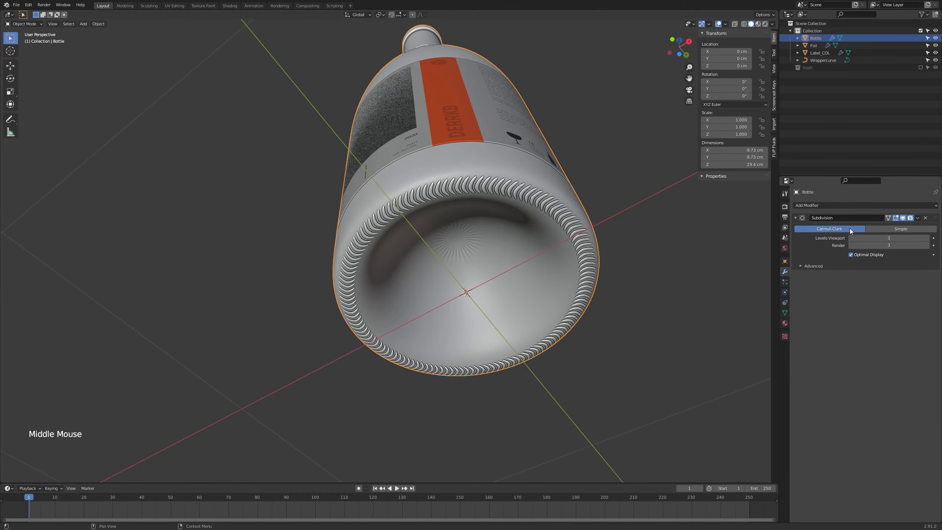
scroll("down", 3)
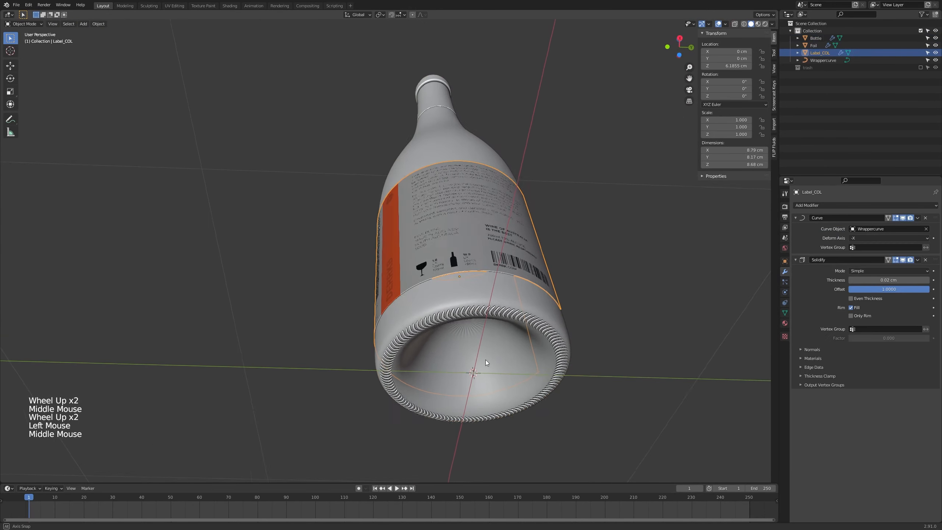
key("Tab")
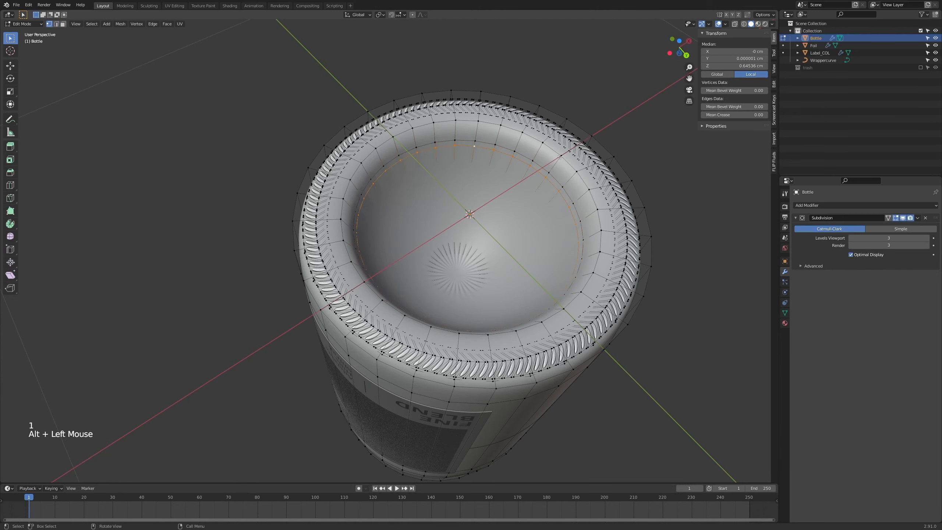
- Reshape the bottle's inner base loop into a deeper punt, checking it in Object Mode
key("s")
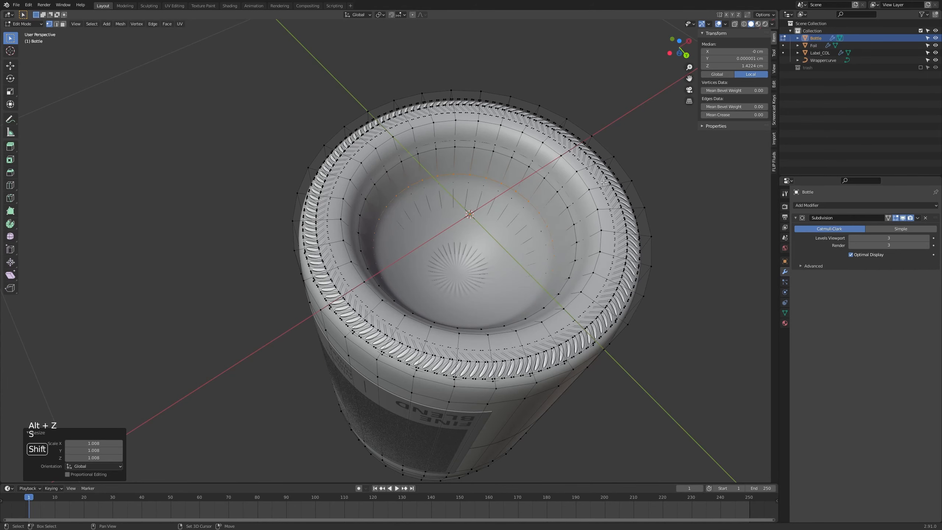
key("Tab")
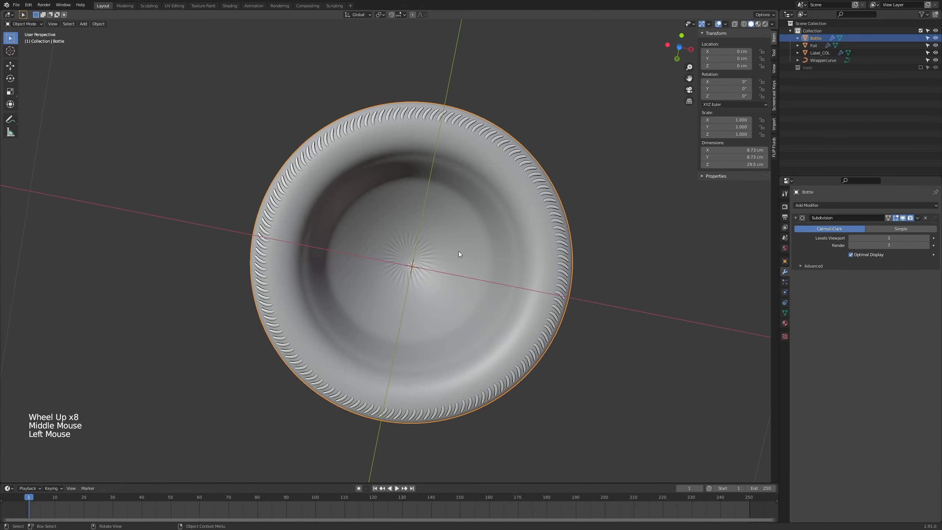
key("Tab")
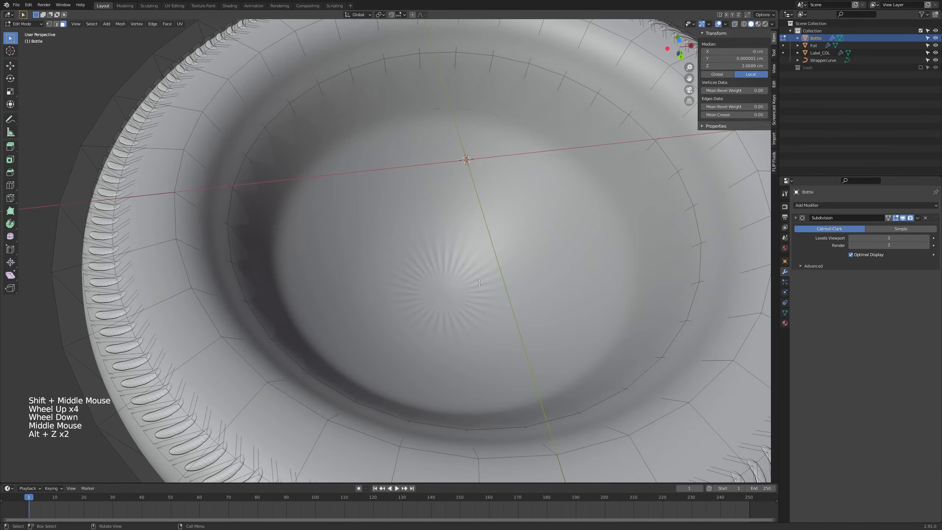
- Delete the faces at the punt's centre and Grid Fill the resulting hole
key("X")
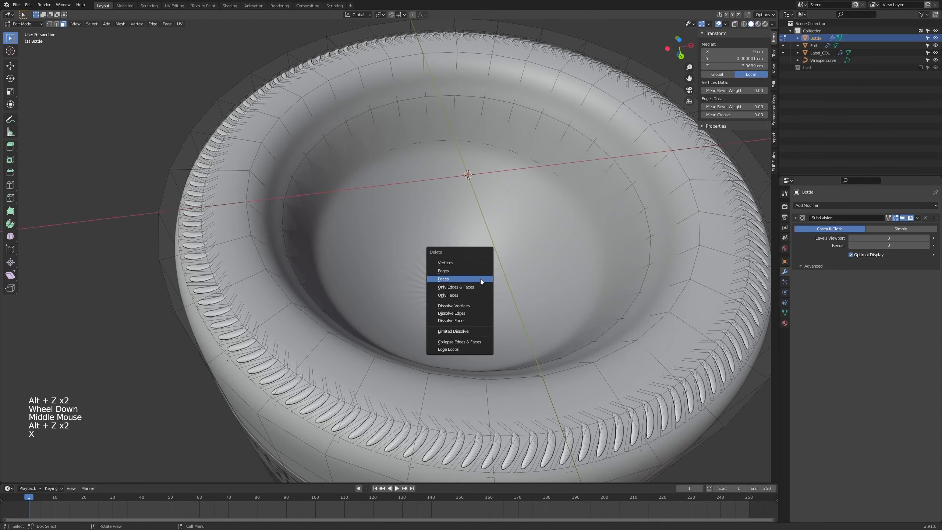
left_click(443, 279)
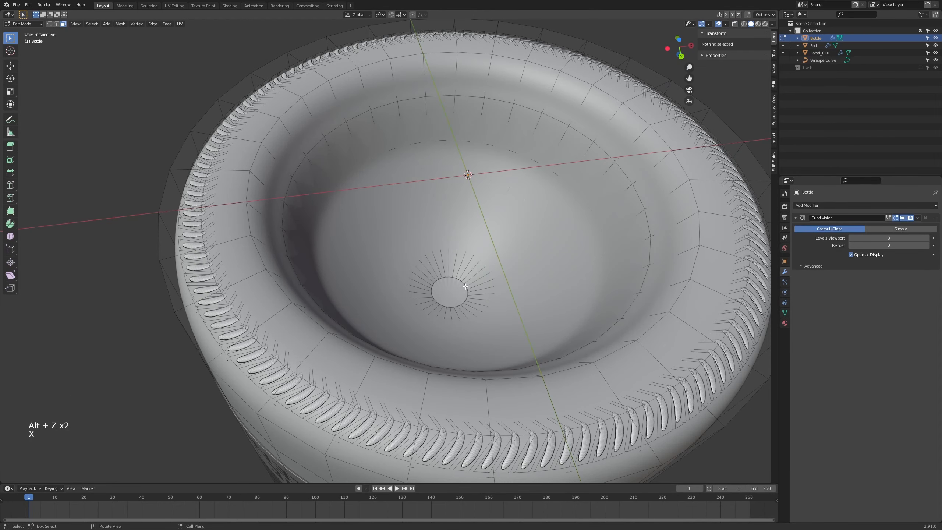
right_click(464, 286)
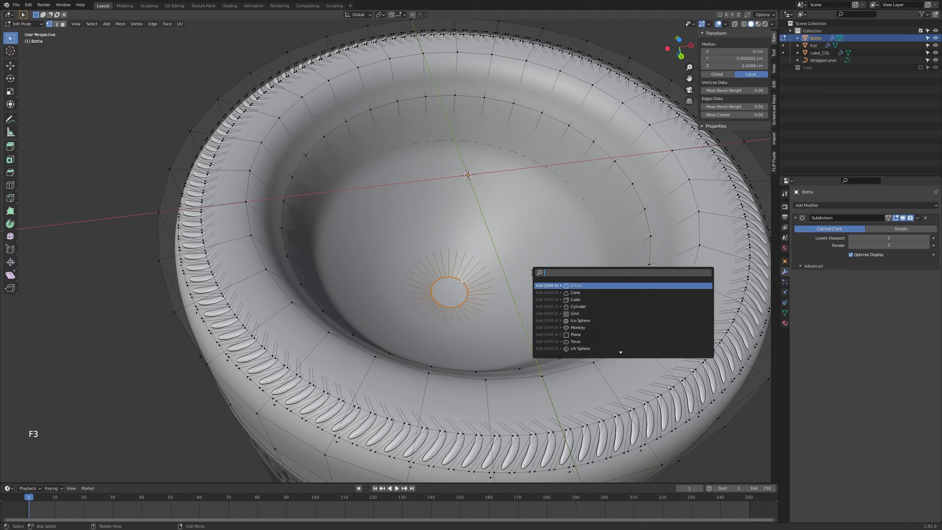
type("grid")
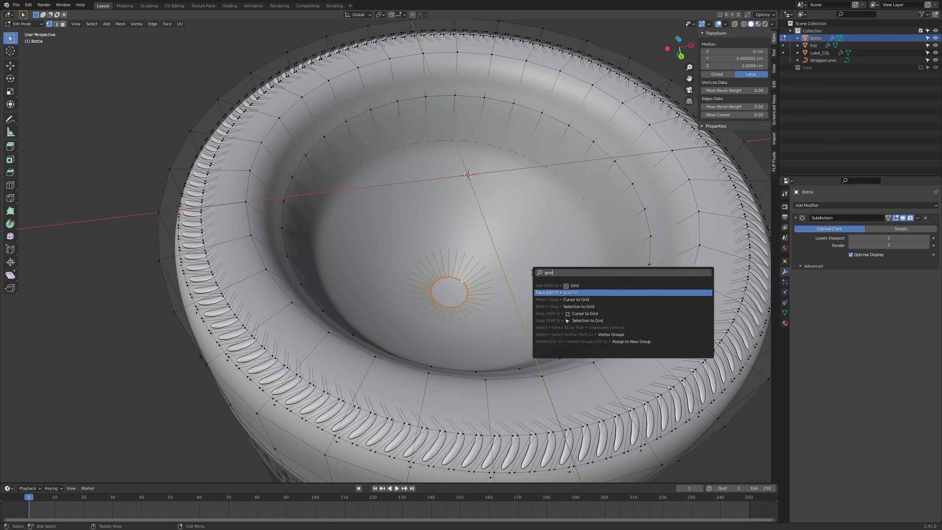
left_click(570, 292)
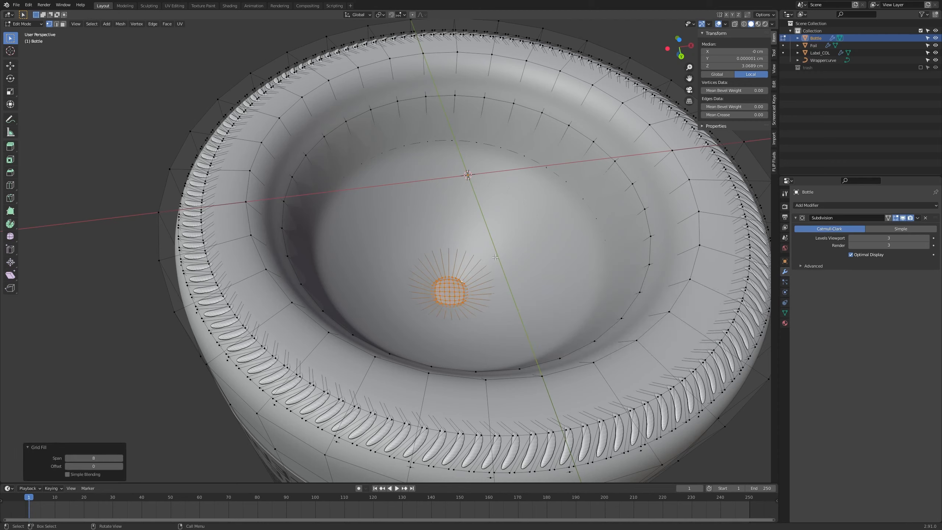
- Lower the grid-filled centre vertices along Z and return to Object Mode
key("Tab")
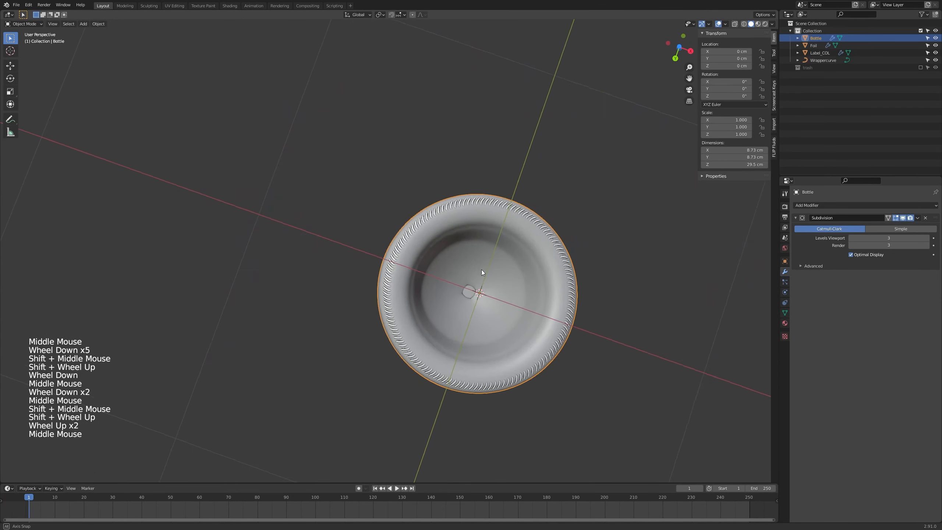
key("Tab")
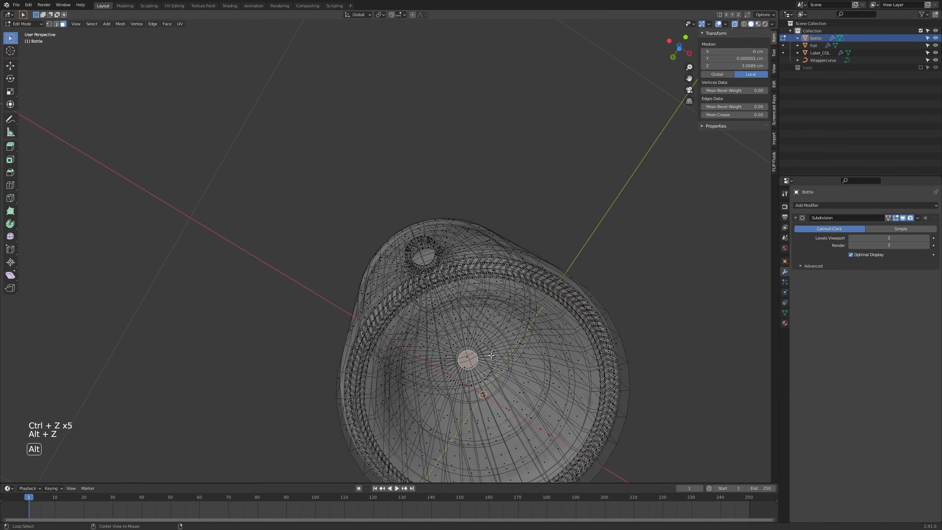
key("Tab")
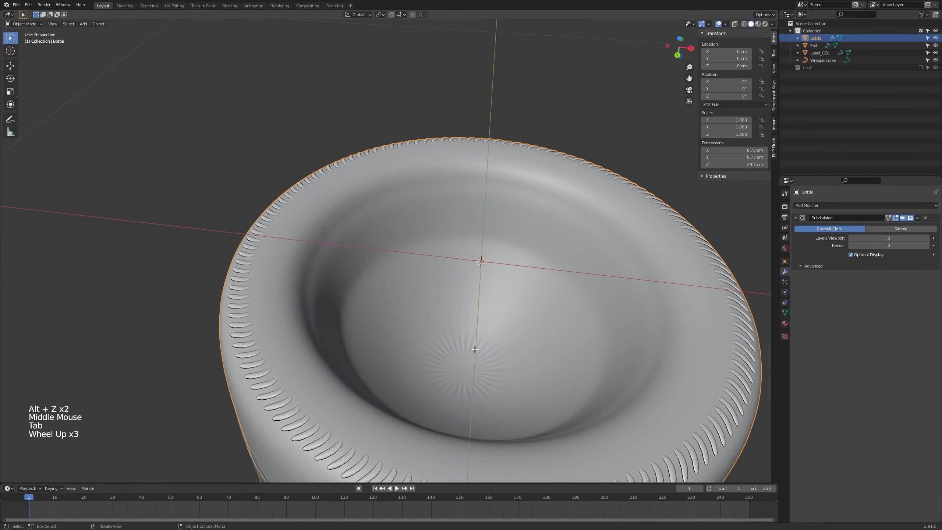
key("g")
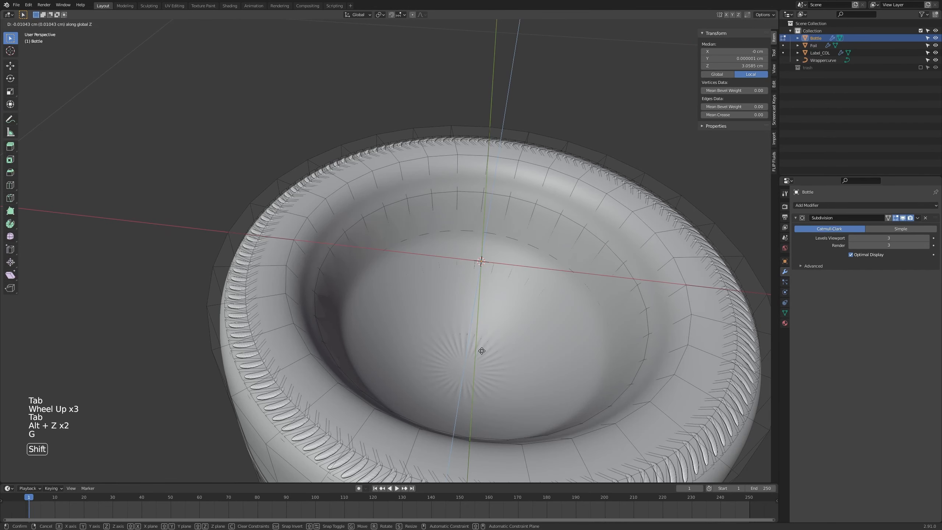
mouse_move(487, 281)
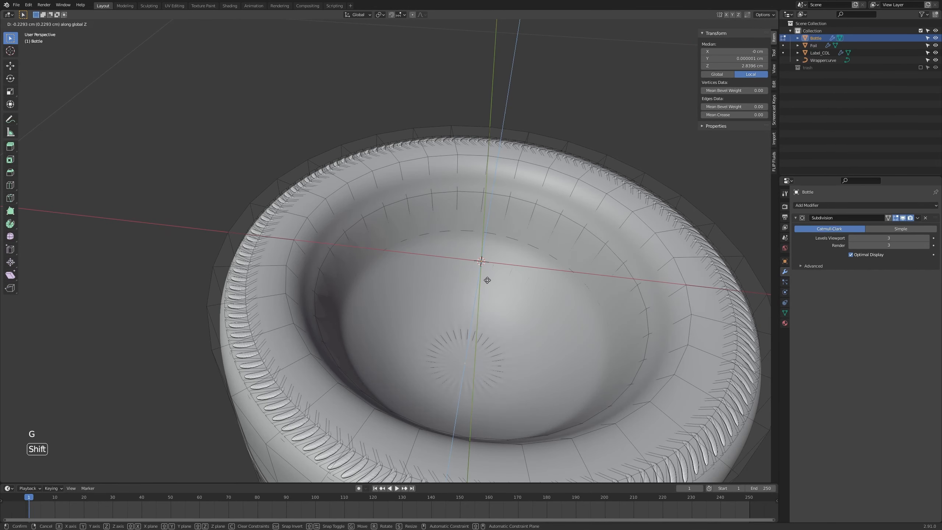
key("Tab")
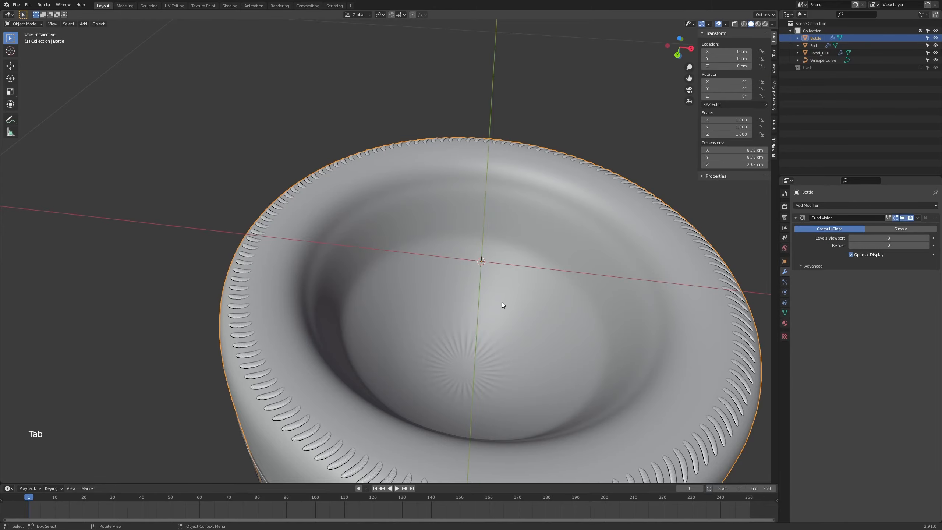
scroll("down", 3)
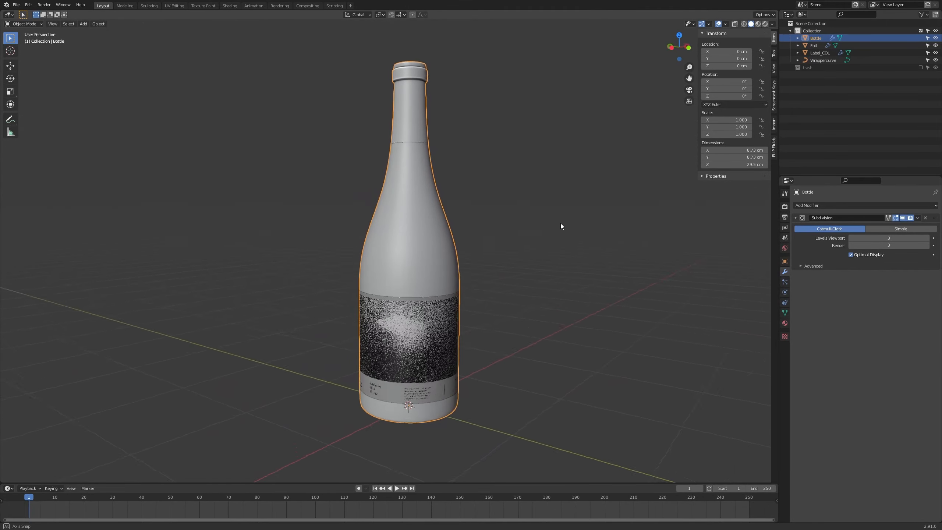
- Apply Label_COL's Curve modifier, then delete Wrappercurve and the test duplicate
scroll("down", 3)
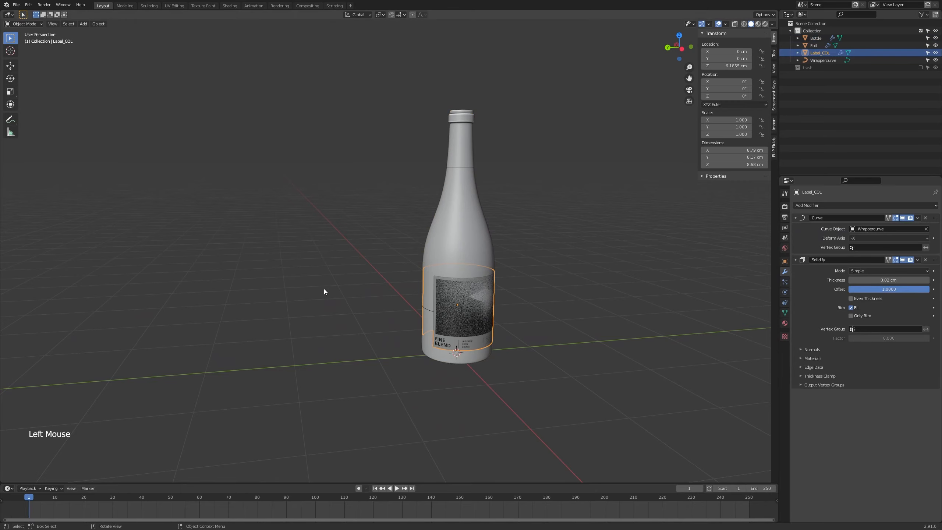
left_click_drag(324, 291, 403, 279)
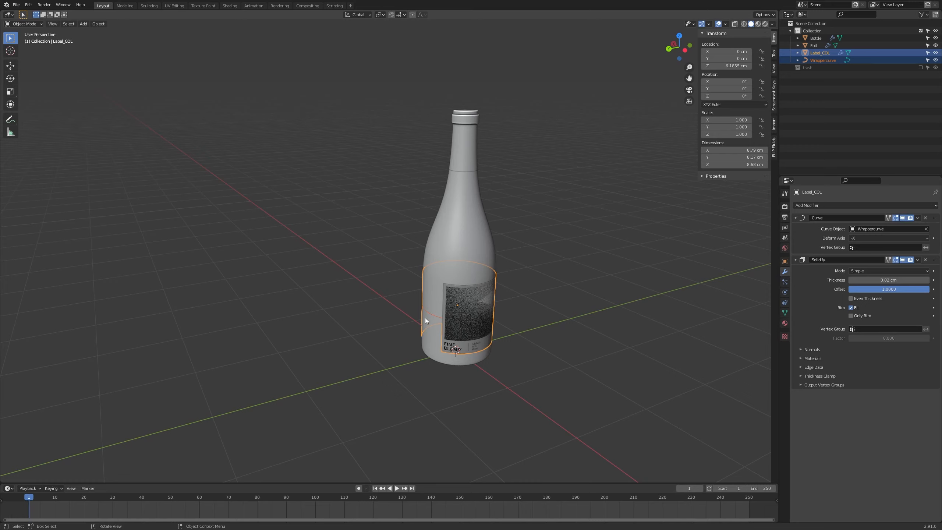
mouse_move(481, 295)
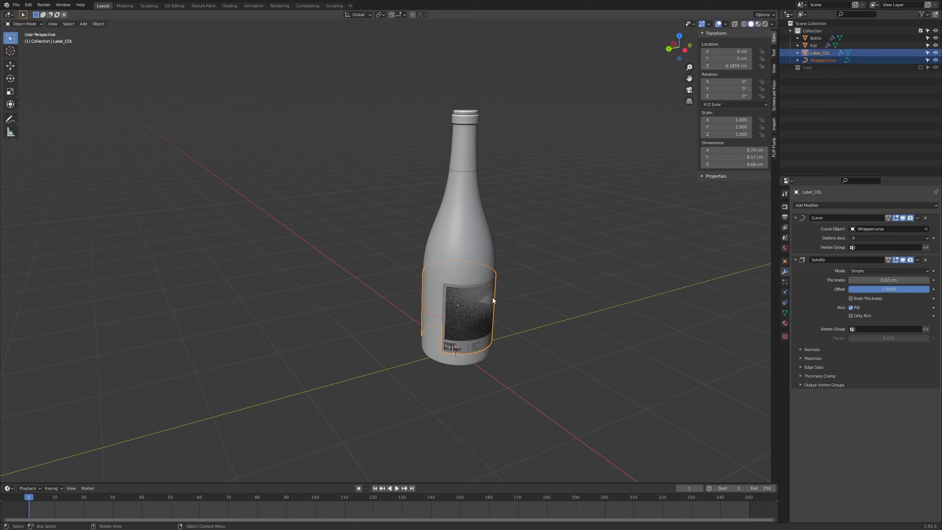
key("Shift+D")
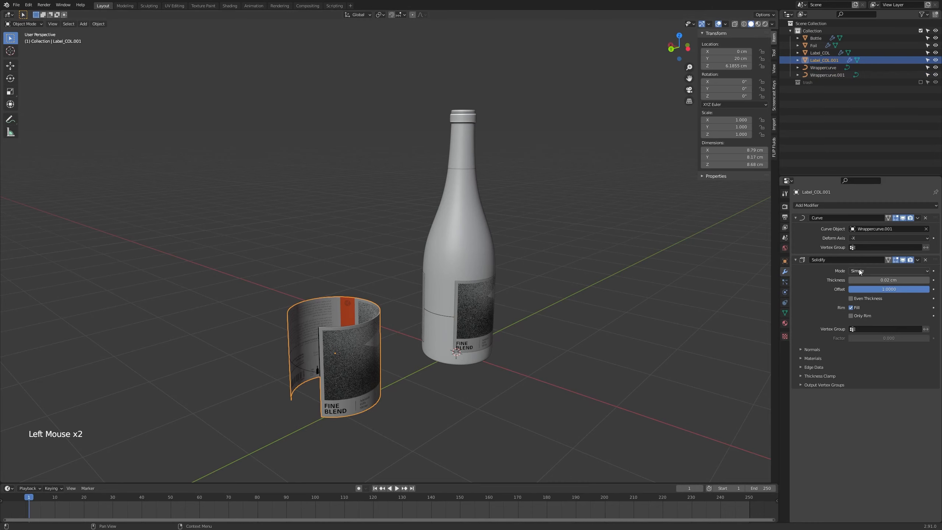
left_click(313, 376)
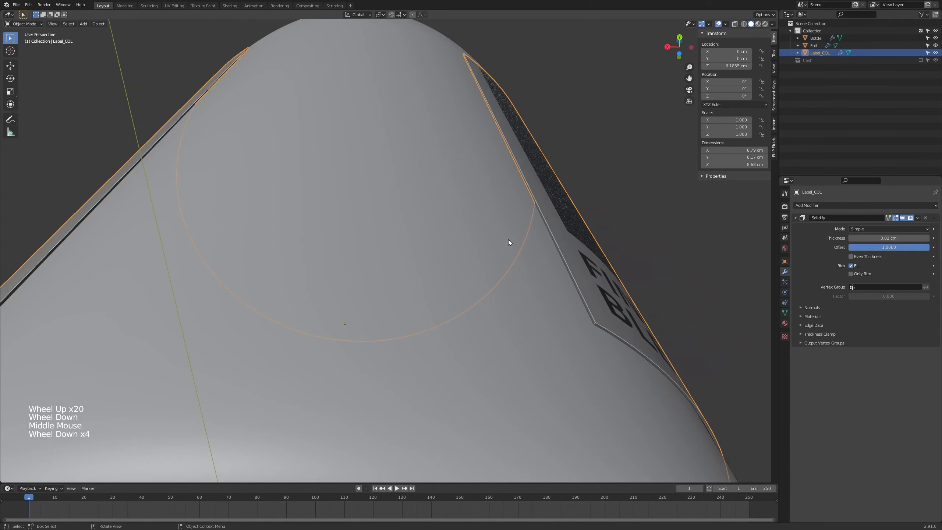
left_click_drag(508, 242, 613, 287)
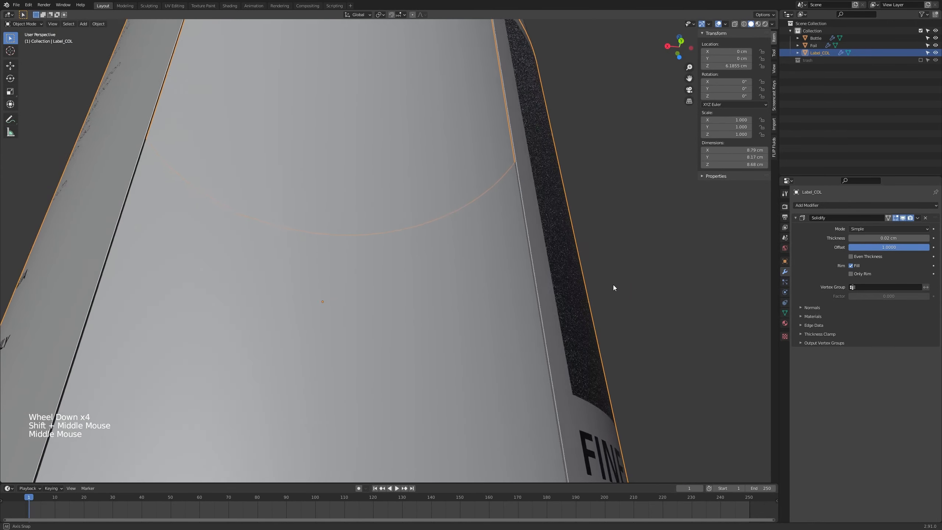
scroll("down", 3)
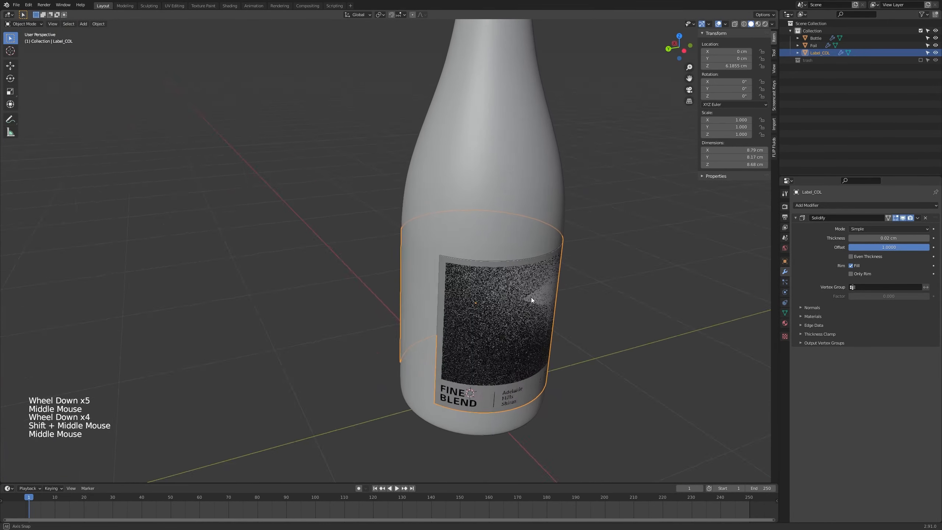
left_click(813, 45)
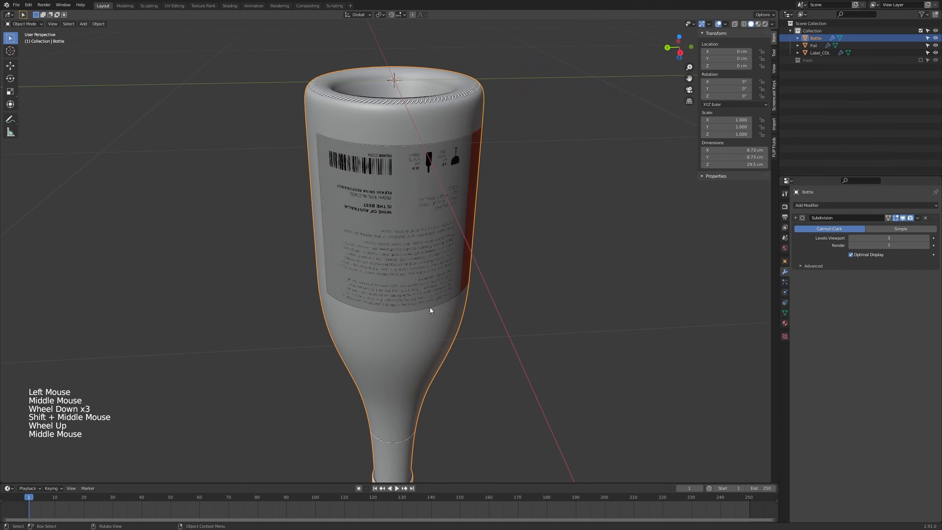
key("Tab")
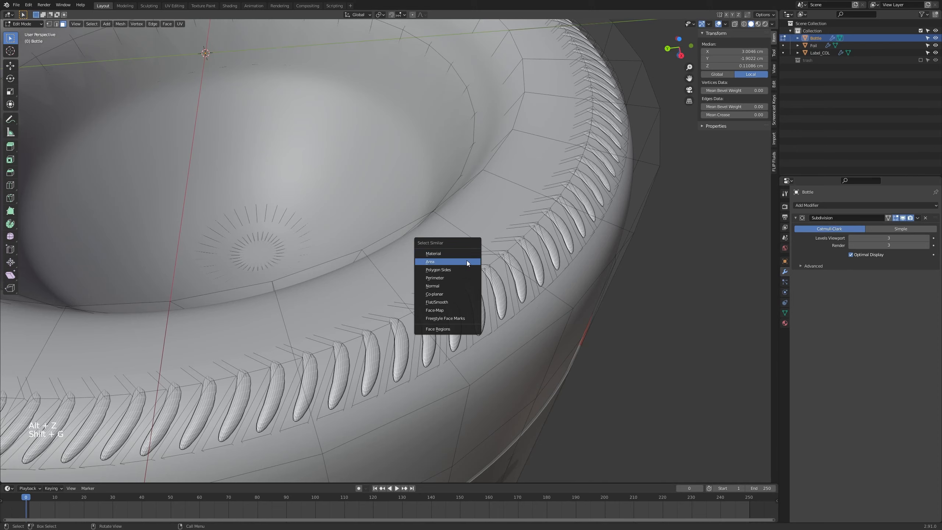
left_click(430, 261)
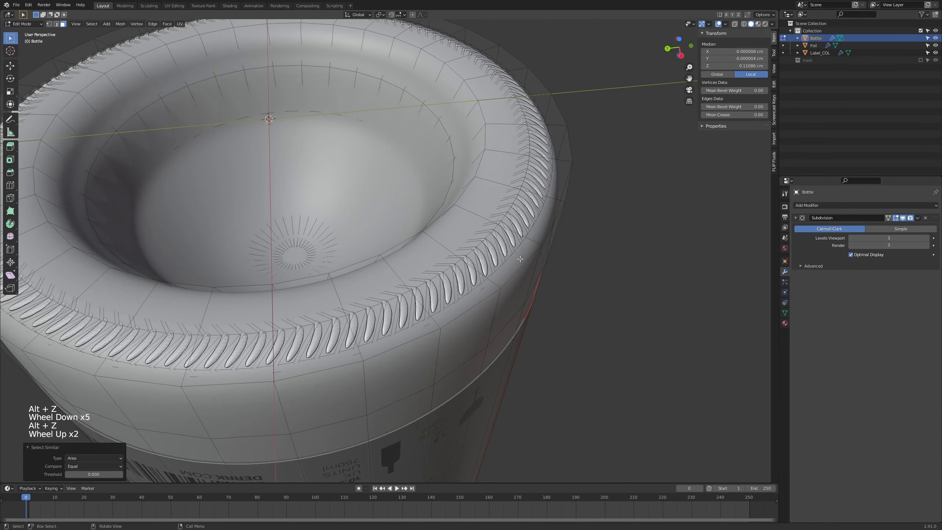
key("G")
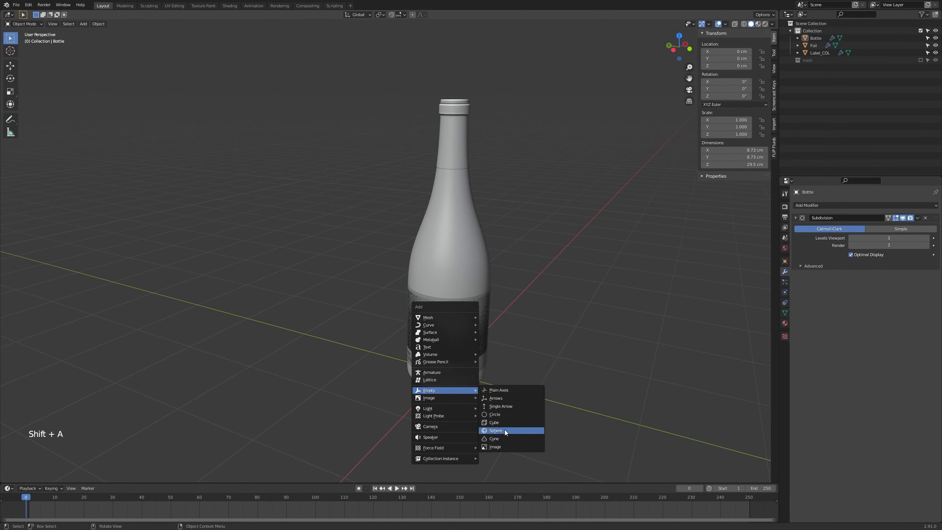
- Add a raised cube empty at the bottle and parent Bottle, Foil and Label_COL to it
left_click(493, 430)
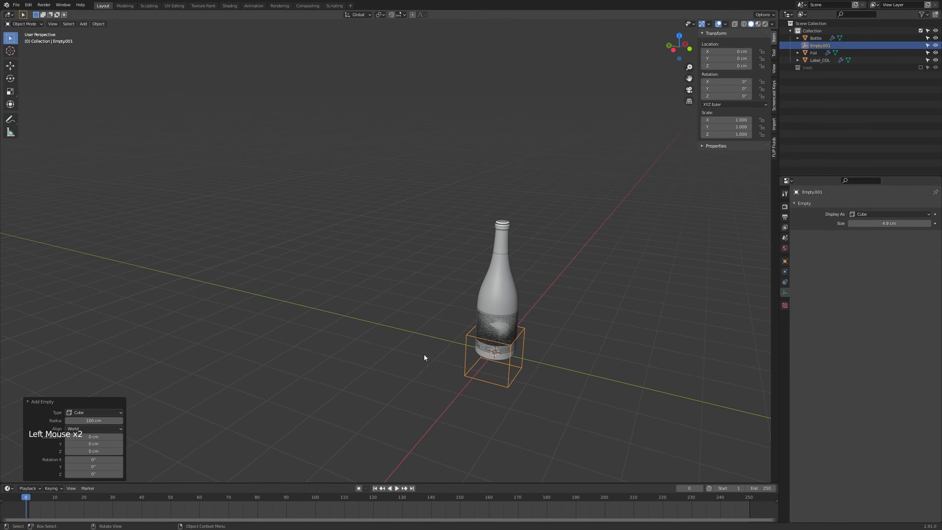
key("g")
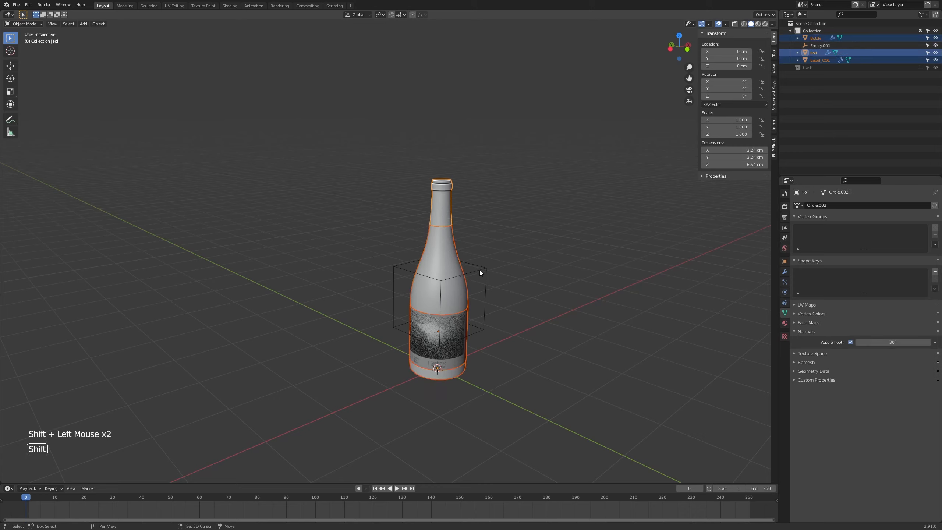
left_click(820, 45)
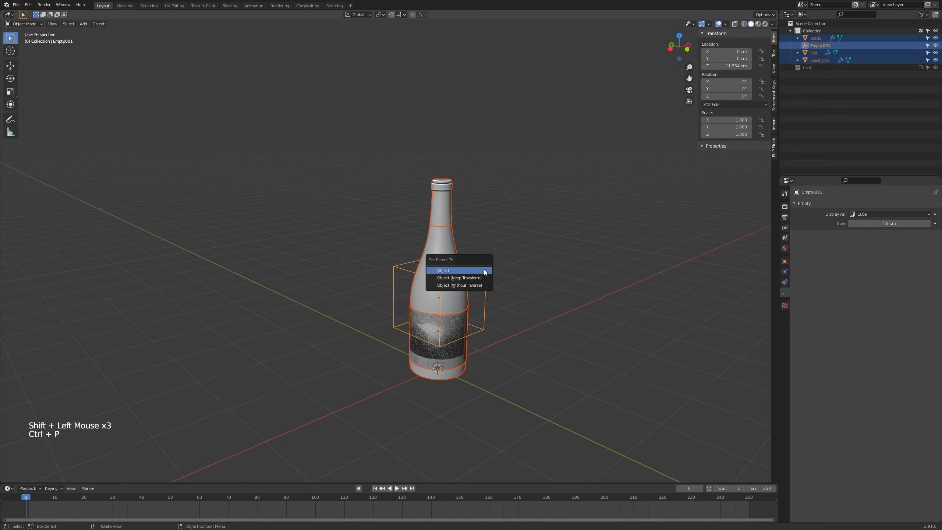
left_click(443, 270)
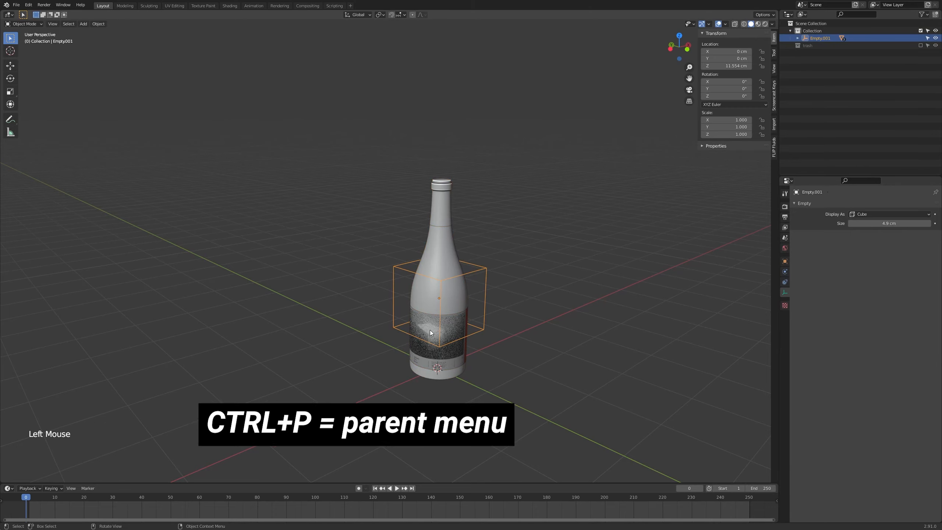
- Rename Empty.001 in the Outliner to 'BottleController'
left_click_drag(429, 332, 498, 329)
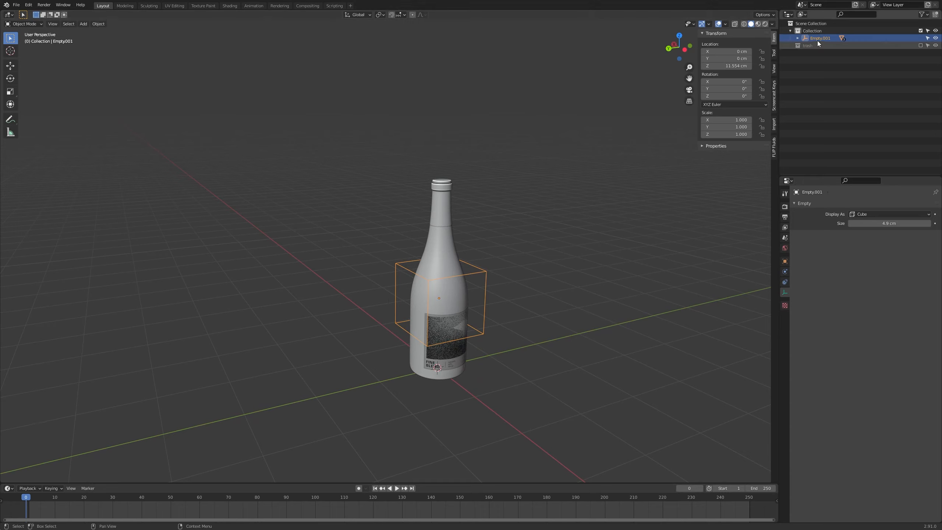
left_click(798, 38)
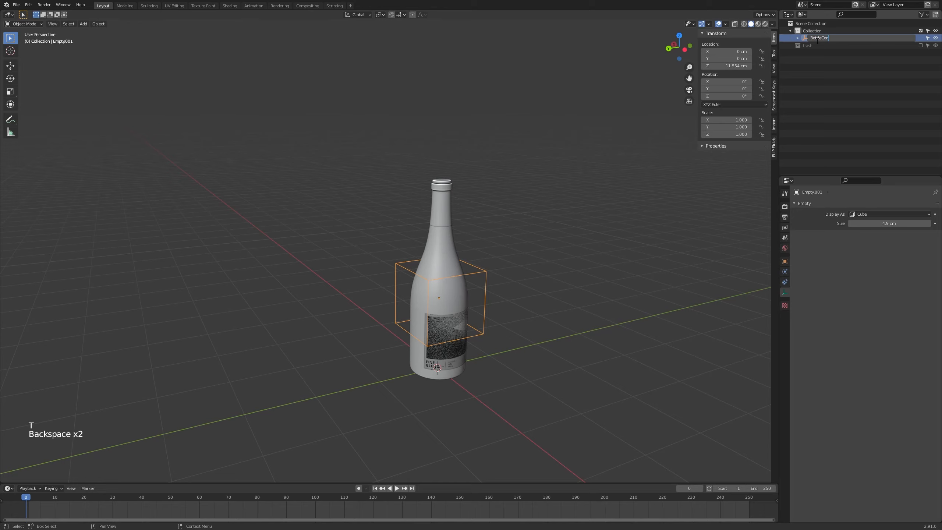
type("BottleController")
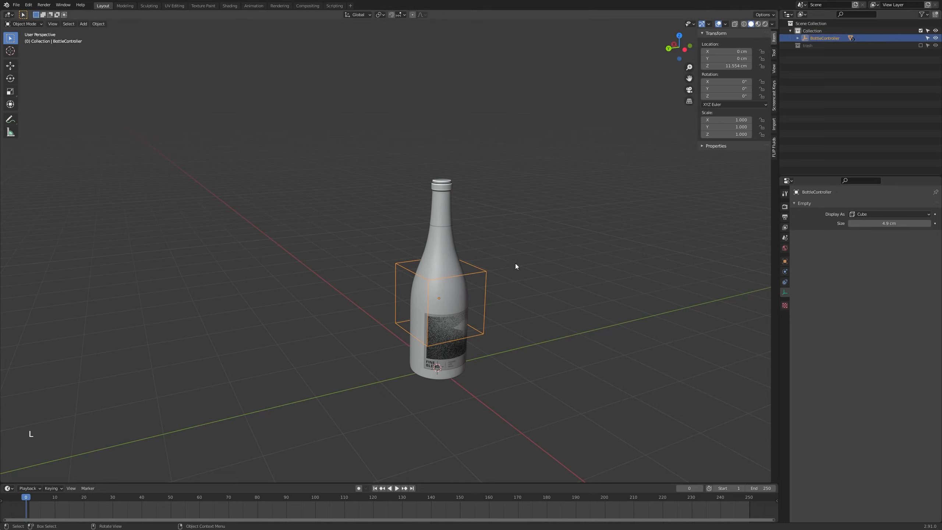
left_click_drag(517, 266, 518, 264)
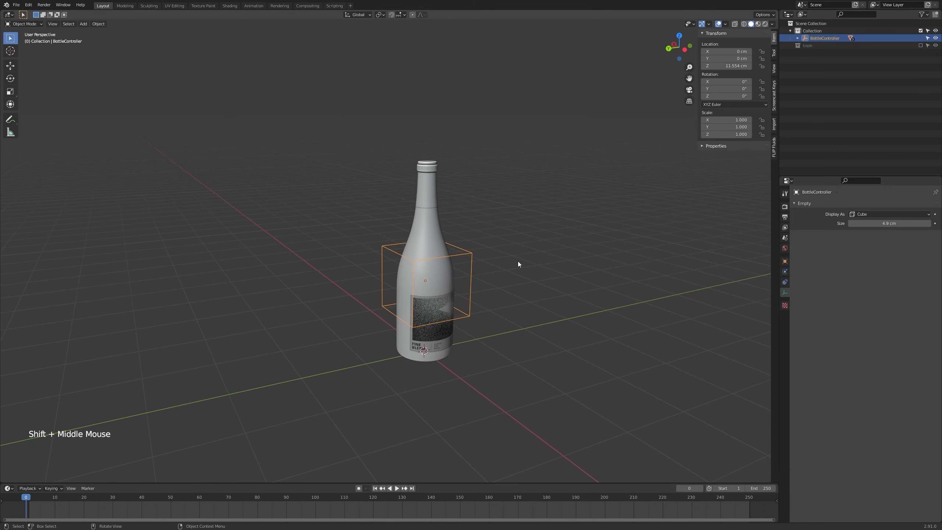